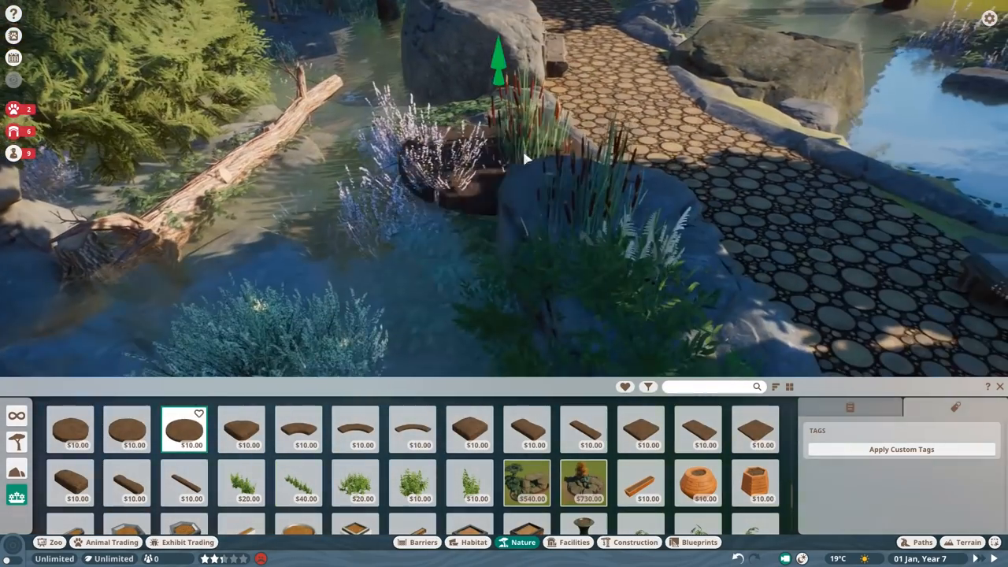
# Step: Place a tree stump among the pond reeds, close Nature and view the grassy hillside
pyautogui.click(526, 428)
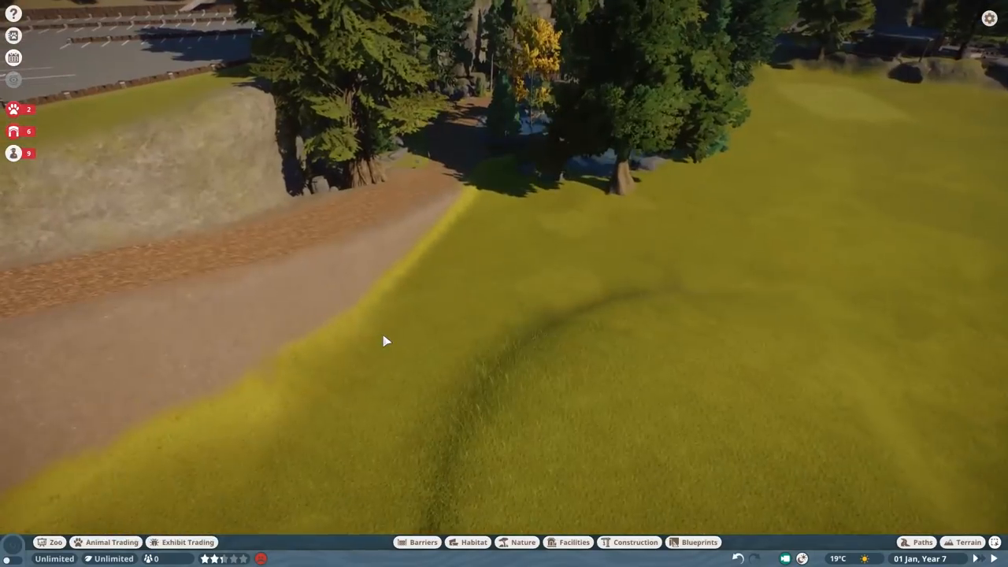
pyautogui.click(921, 541)
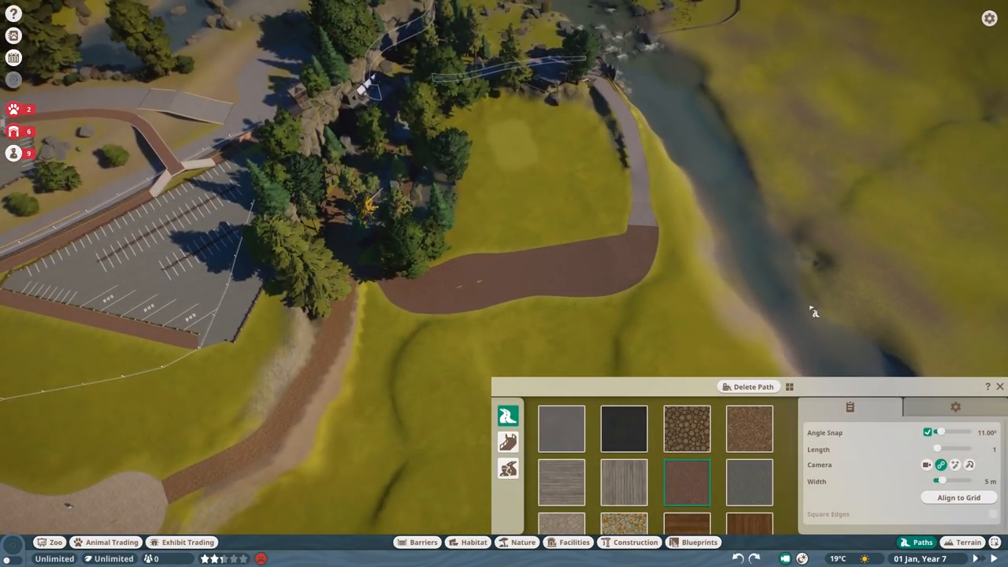
# Step: Choose the brown path surface and draw the curved path around the hillside
pyautogui.click(522, 541)
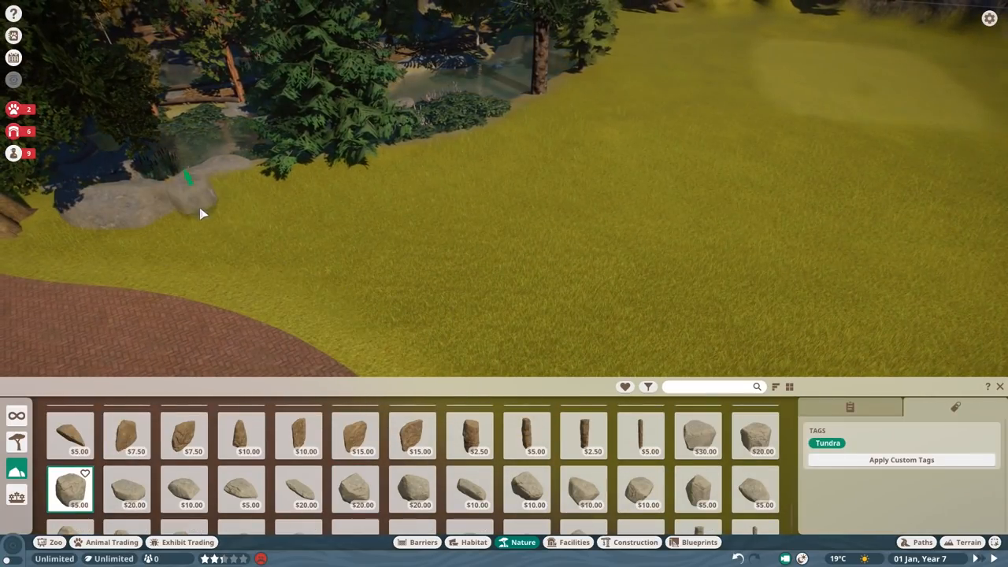
# Step: Place a Tundra rock beside the tree line on the hillside
pyautogui.click(754, 435)
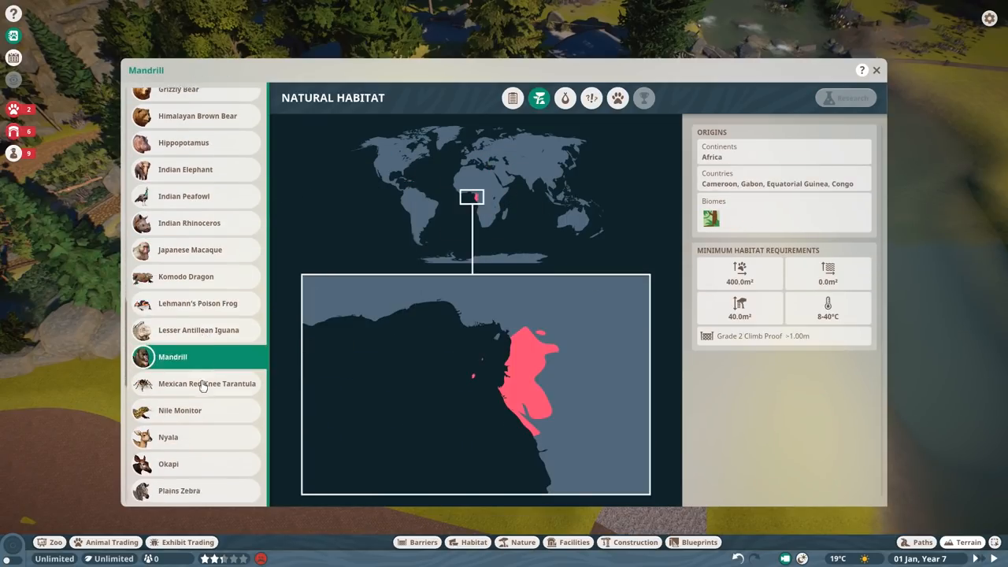
# Step: Browse another animal's Natural Habitat page in the Zoopedia, then return to Paths
pyautogui.click(876, 70)
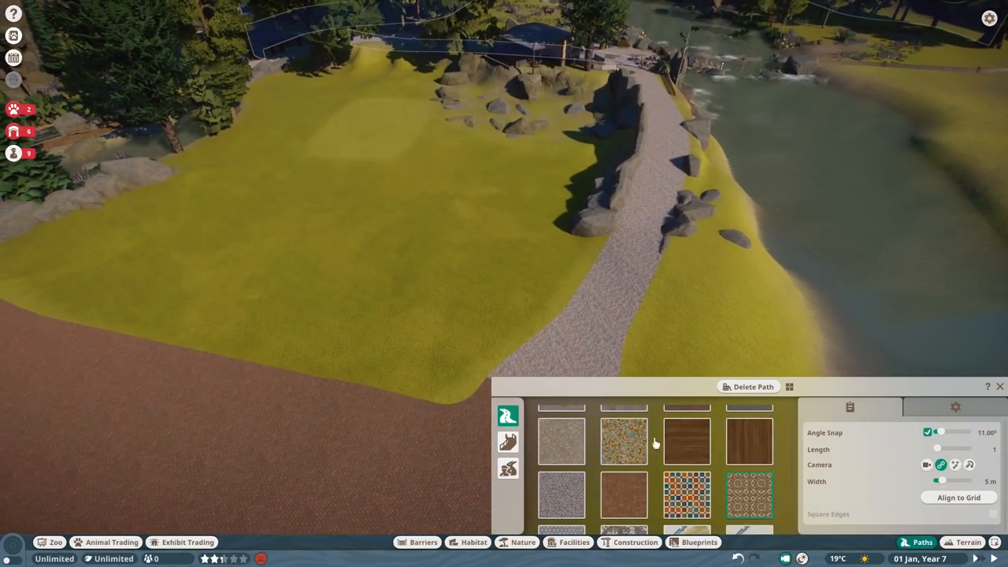
# Step: Raise a terrain mound and lay a log-edged teardrop platform path on it beside the building shell
pyautogui.click(967, 542)
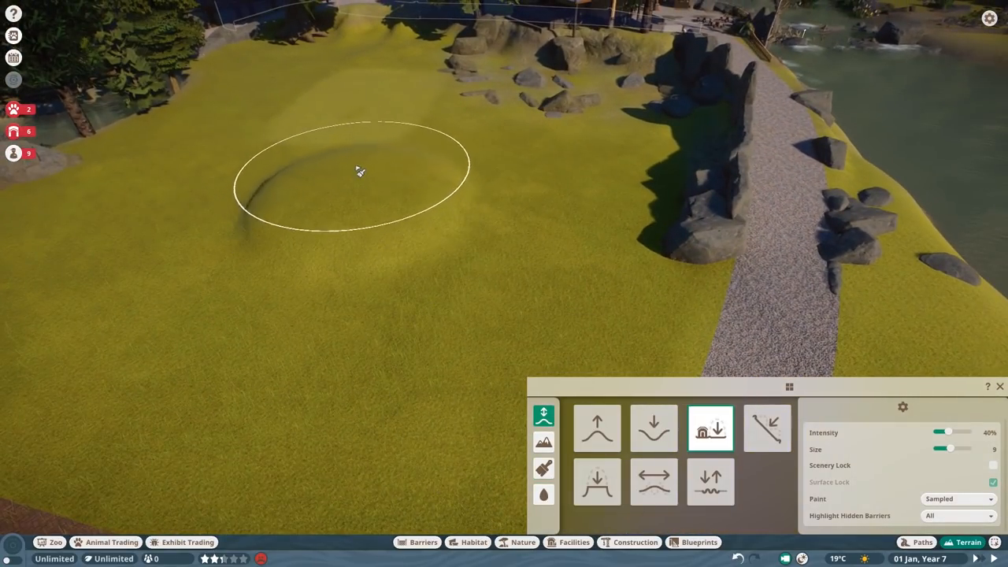
pyautogui.click(921, 541)
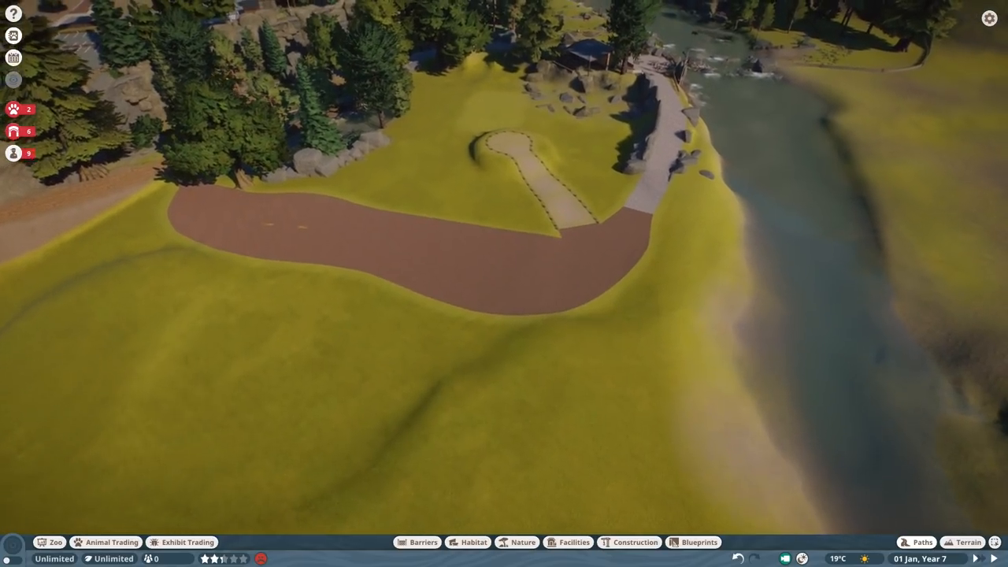
pyautogui.click(574, 542)
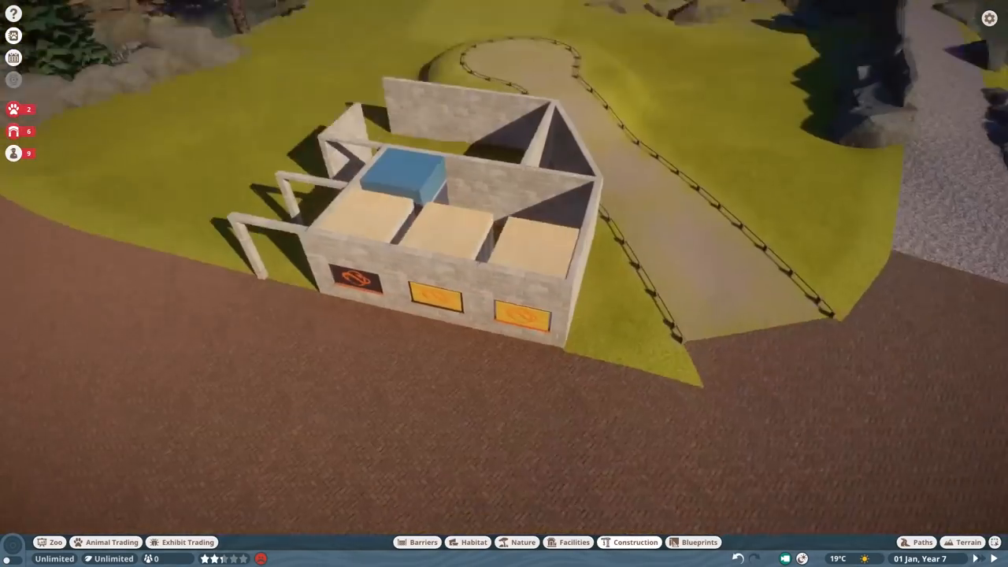
# Step: Extend 8 m-wide brick paving around the house and pick the African Origins Keeper Hut Large
pyautogui.click(921, 542)
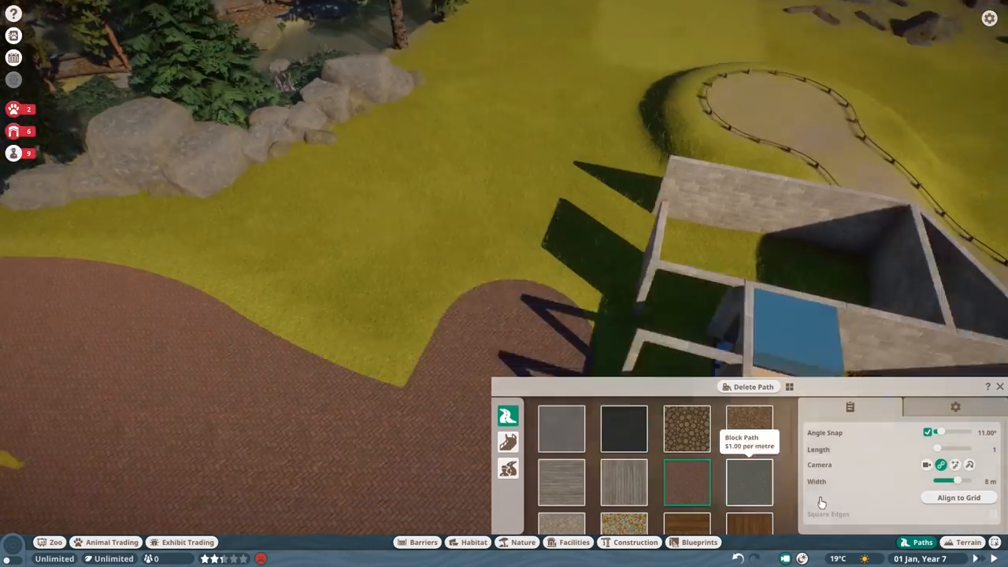
pyautogui.click(958, 497)
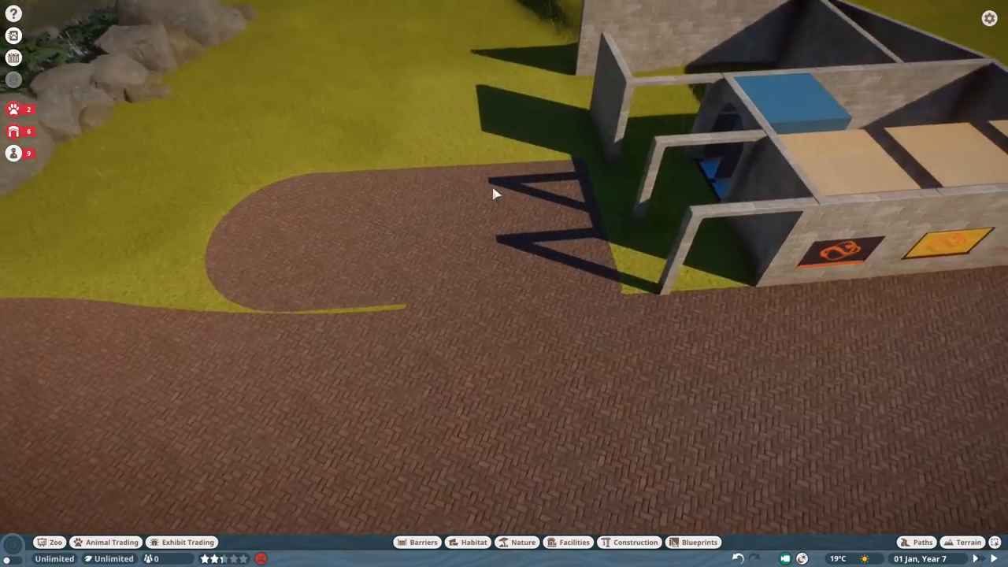
pyautogui.click(921, 541)
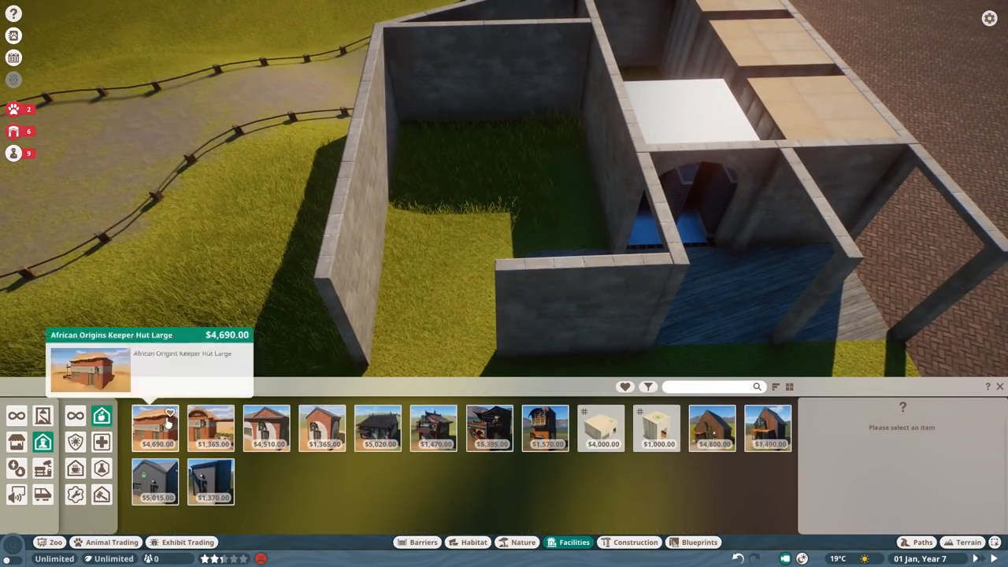
pyautogui.click(658, 428)
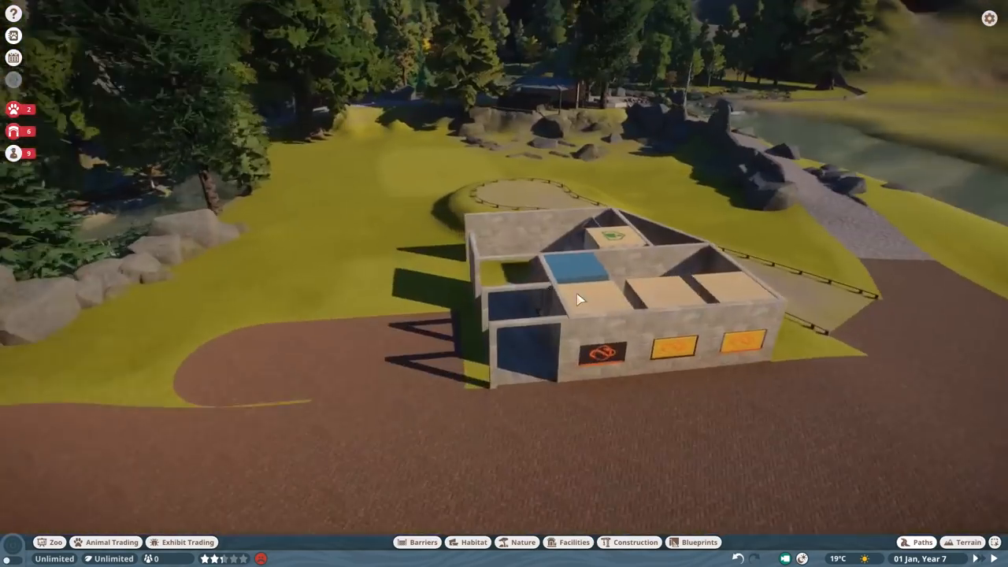
# Step: Add walls, sloped roof panels, timber supports and windows to the animal house
pyautogui.click(634, 542)
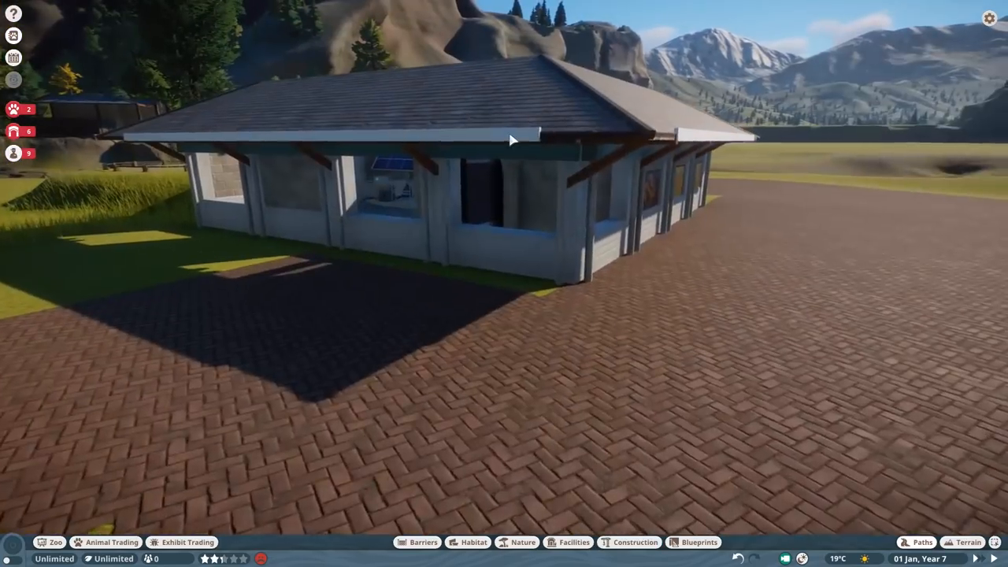
# Step: Edit the animal house group and pick the glass shop canopy from a 'glass' search
pyautogui.click(635, 542)
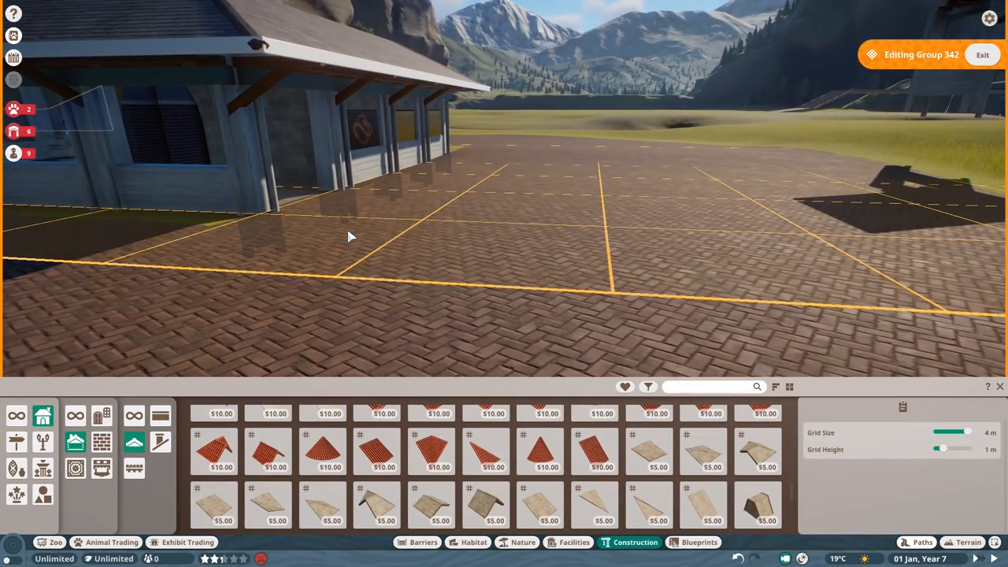
pyautogui.write('glas')
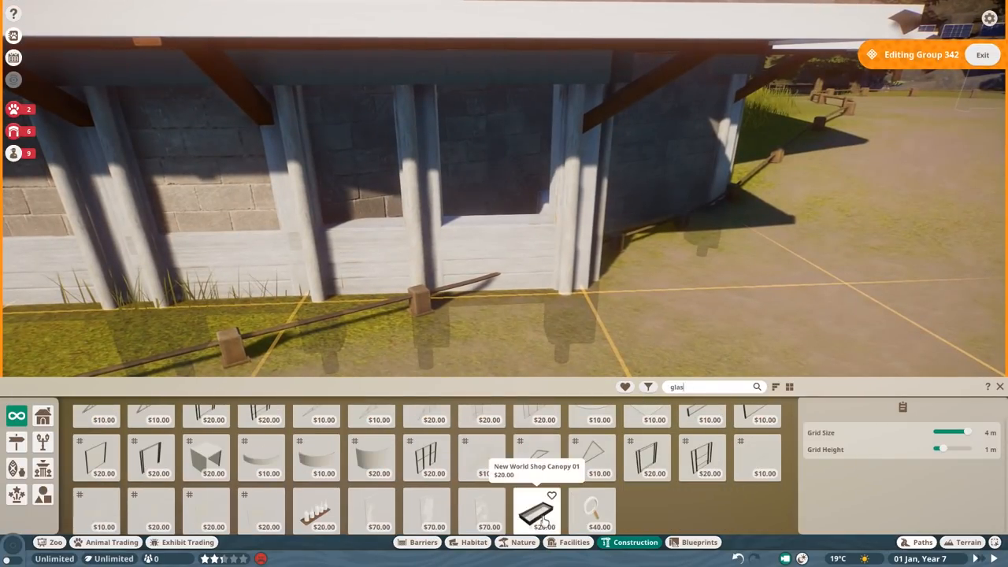
pyautogui.click(701, 454)
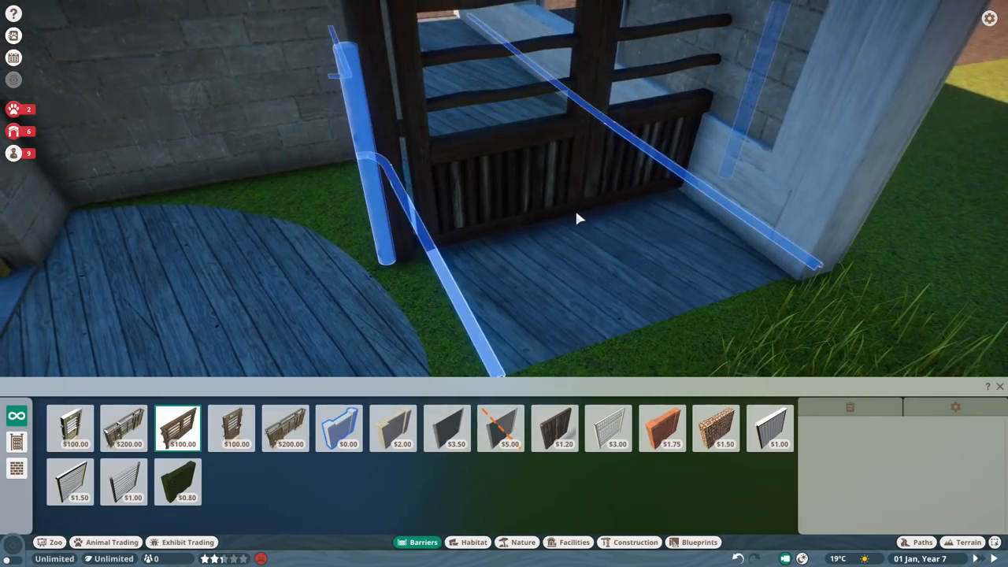
# Step: Cancel barrier placement, close Barriers and view the grass corridor by the wooden gate
pyautogui.click(338, 427)
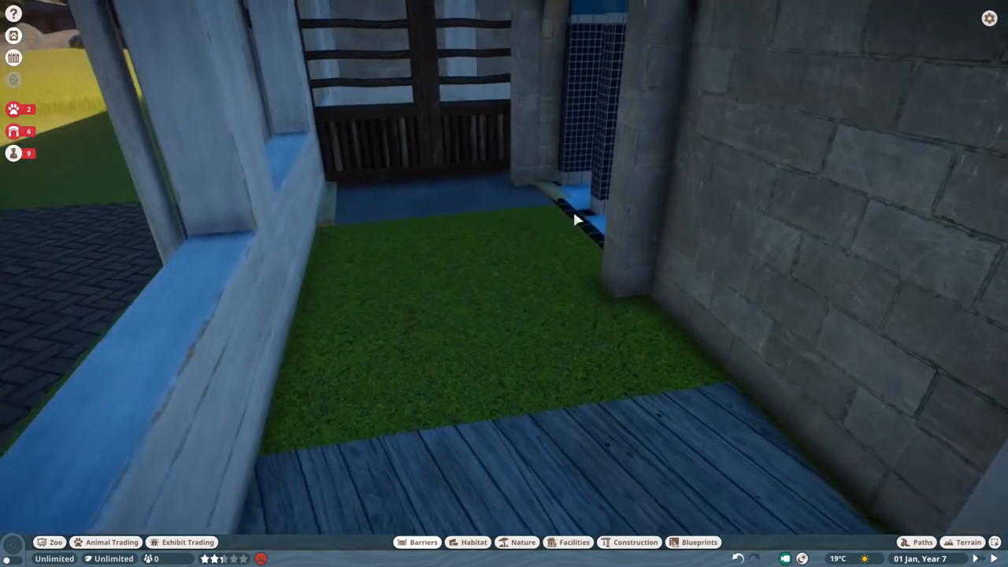
# Step: Pick a barrier type and draw a barrier line across the wooden deck
pyautogui.click(423, 542)
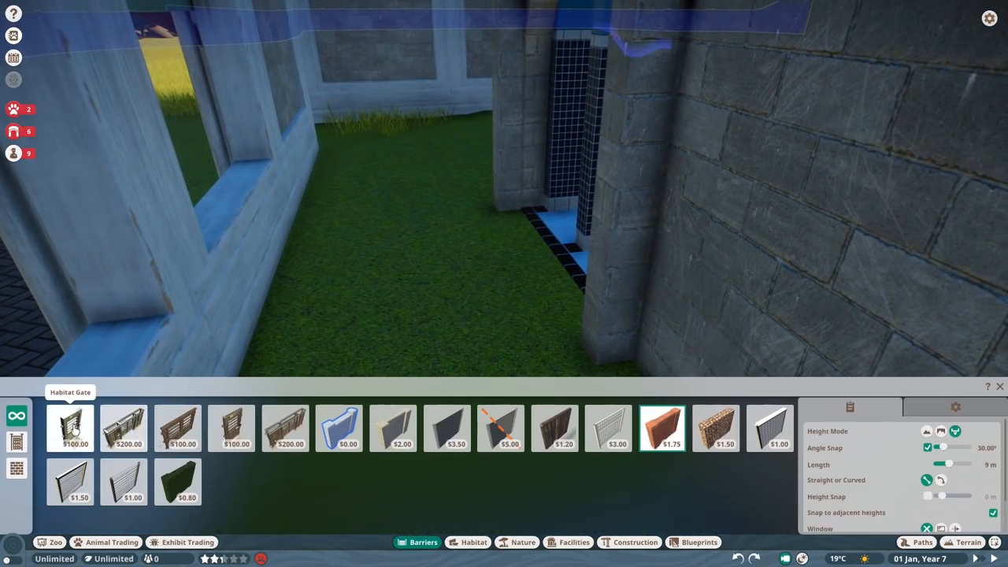
pyautogui.click(177, 428)
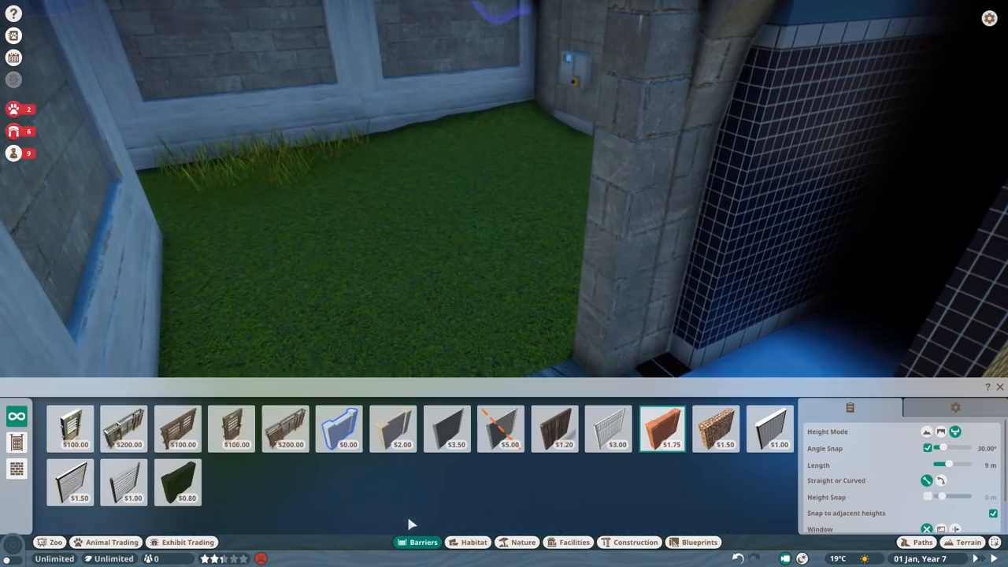
pyautogui.click(177, 427)
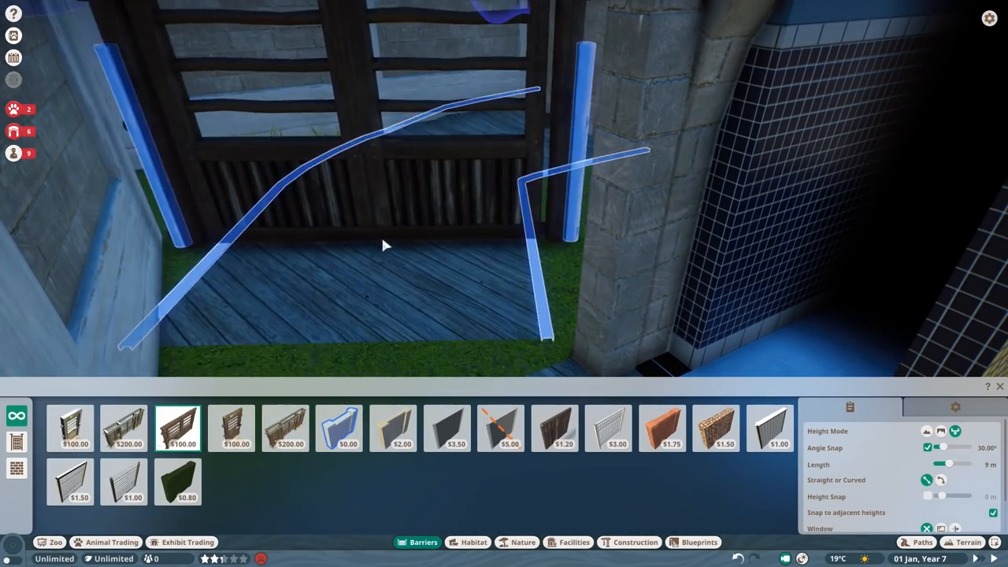
pyautogui.click(921, 541)
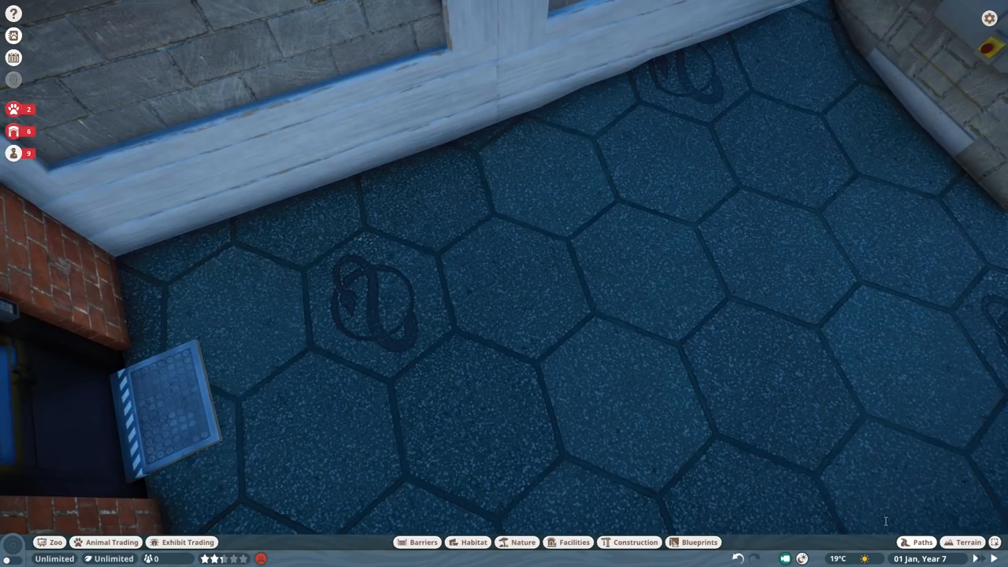
# Step: Place a barrier gate in the wall, then lower the grass beside the animal house
pyautogui.click(423, 542)
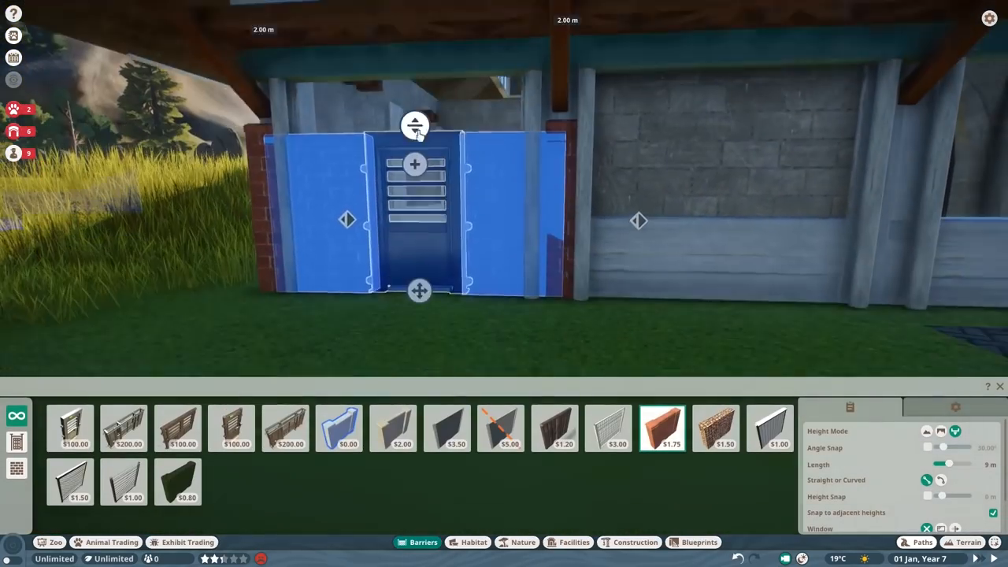
pyautogui.click(393, 428)
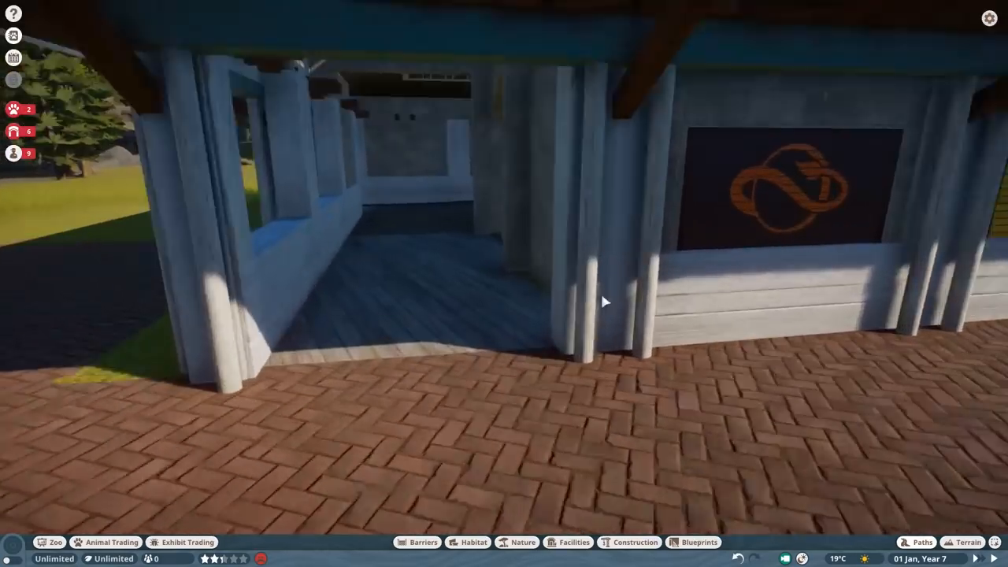
pyautogui.click(635, 541)
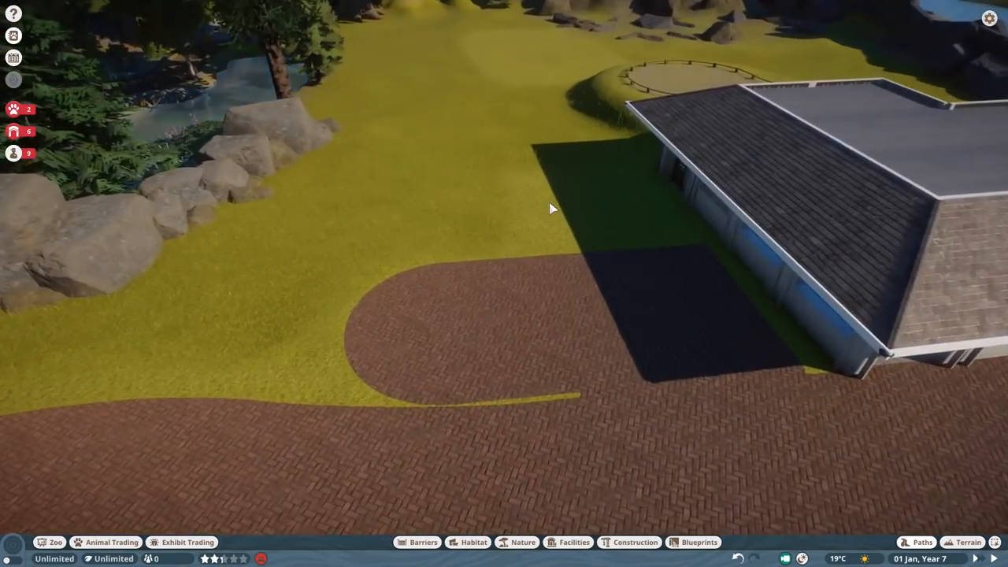
pyautogui.click(968, 542)
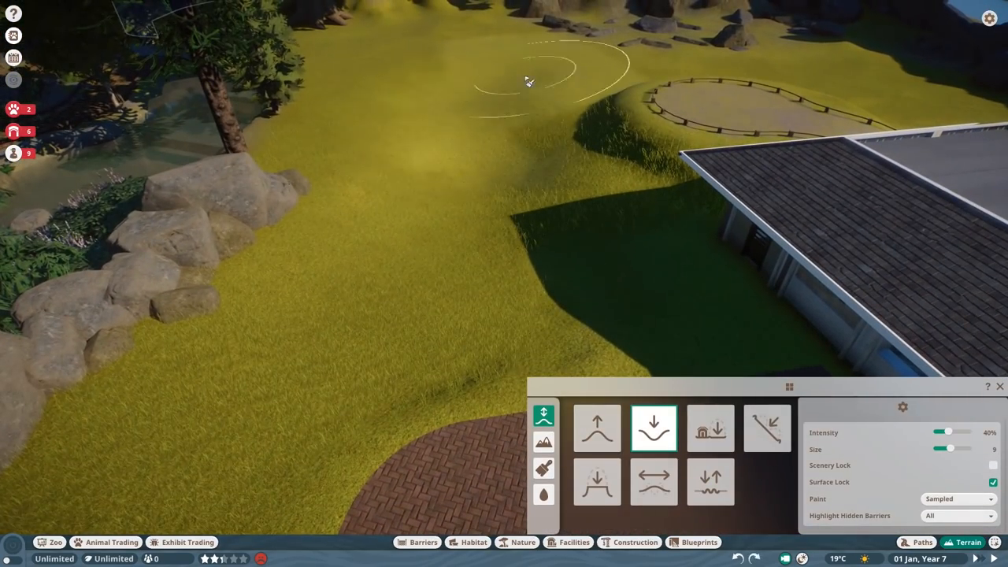
pyautogui.click(544, 467)
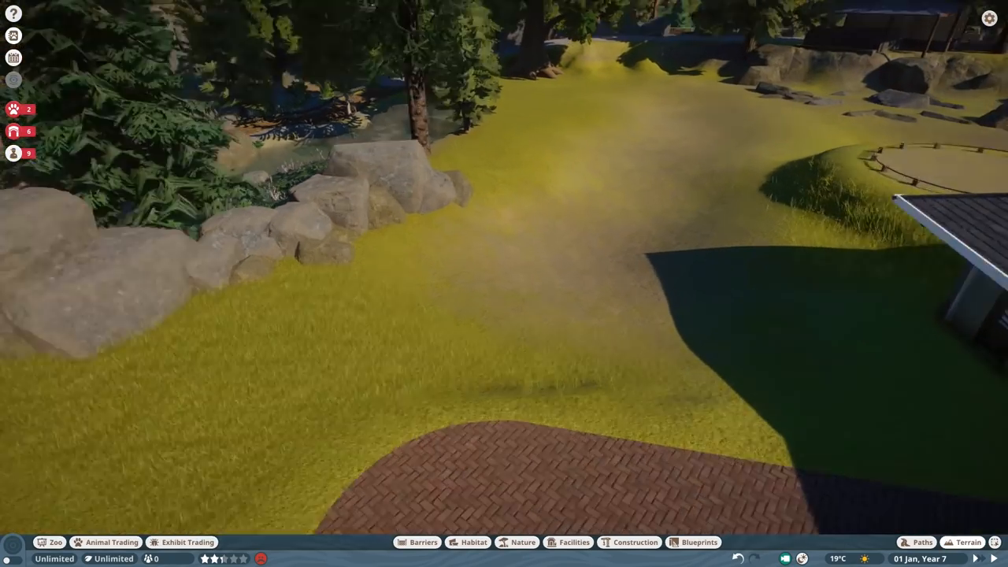
# Step: Build a Breeze Block Wall with a glass panel and a Log Wall Log on top
pyautogui.click(635, 542)
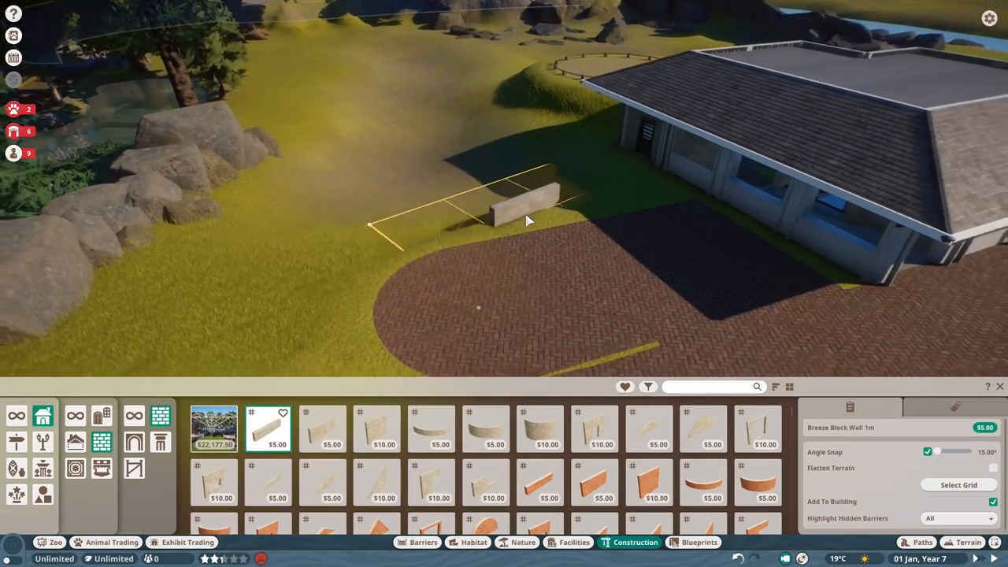
pyautogui.write('glas')
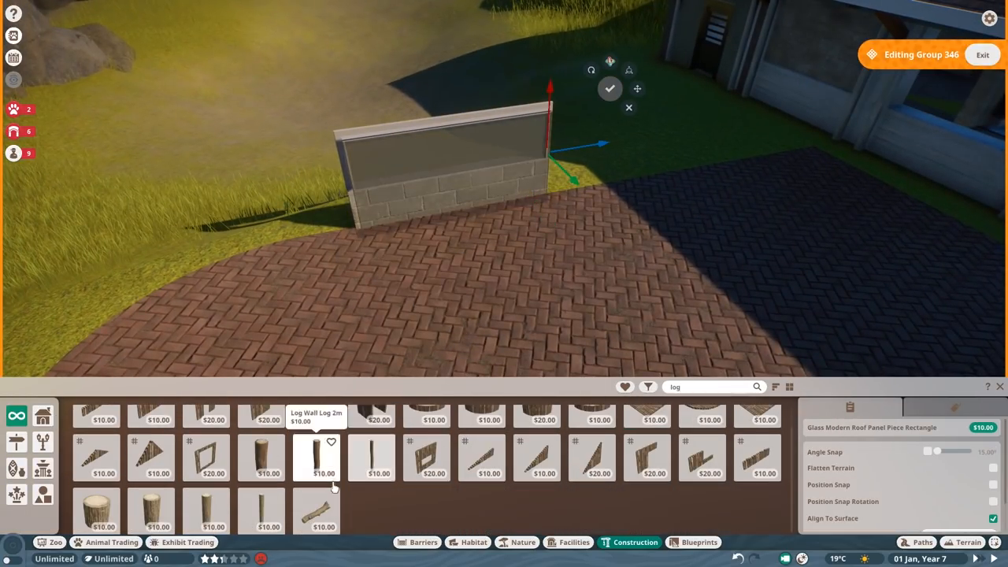
pyautogui.click(371, 457)
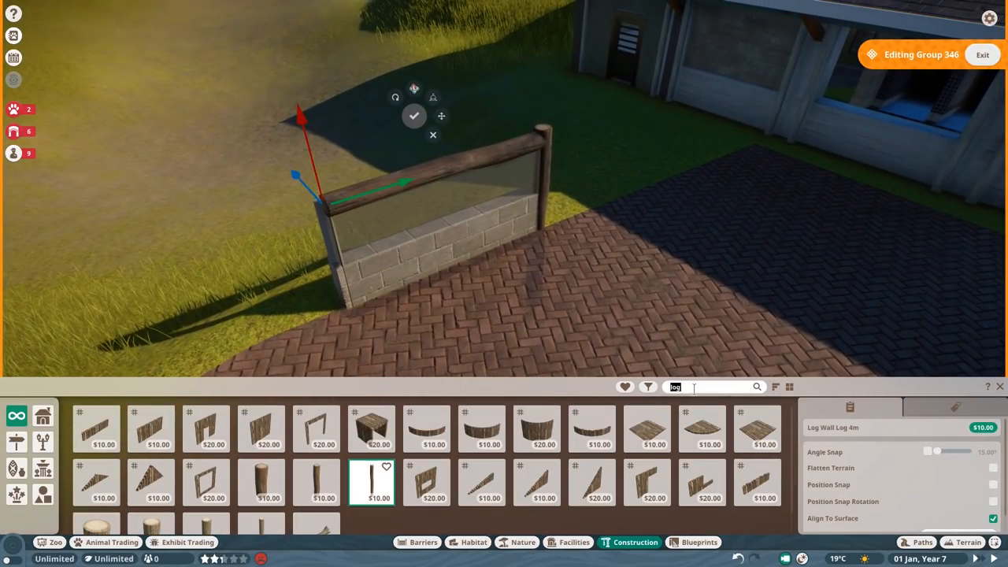
pyautogui.write('plank')
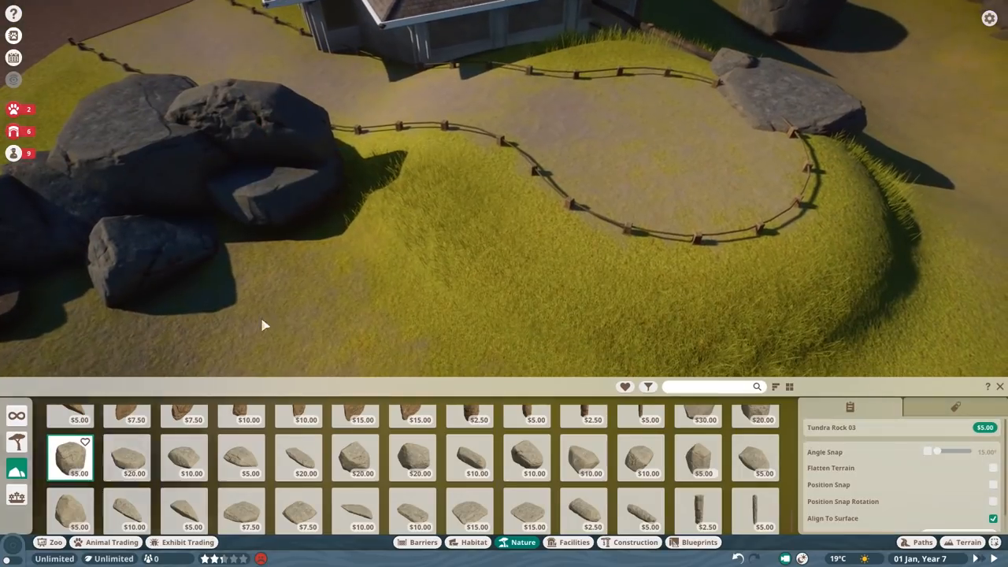
# Step: Place large Tundra Rock boulders around the mound and pick another Nature rock
pyautogui.click(697, 482)
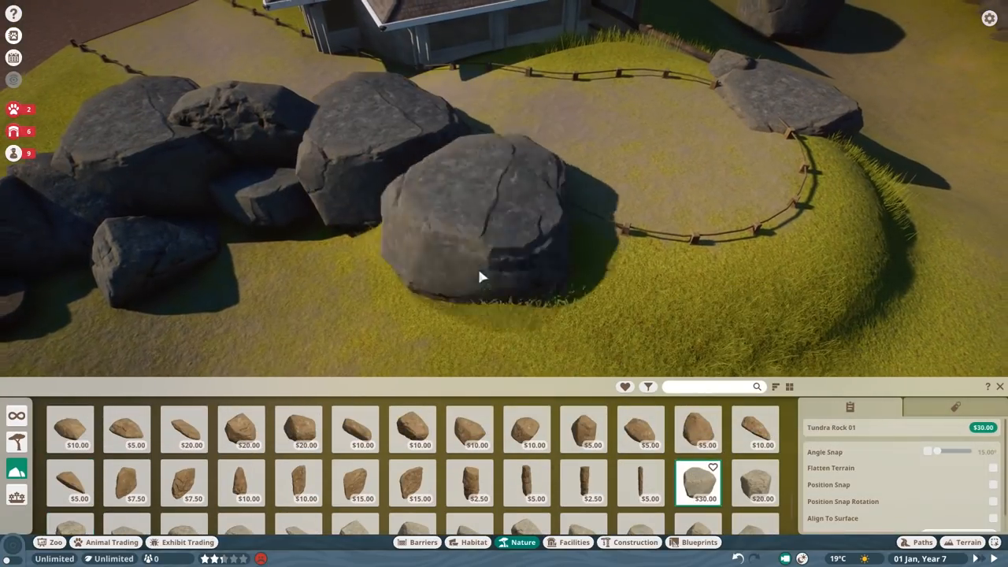
pyautogui.click(968, 542)
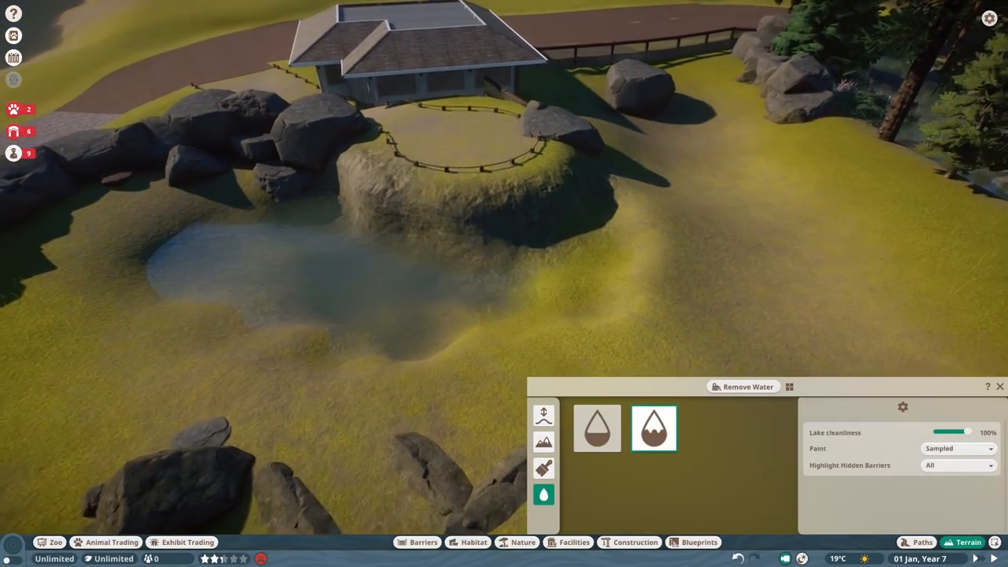
pyautogui.click(630, 541)
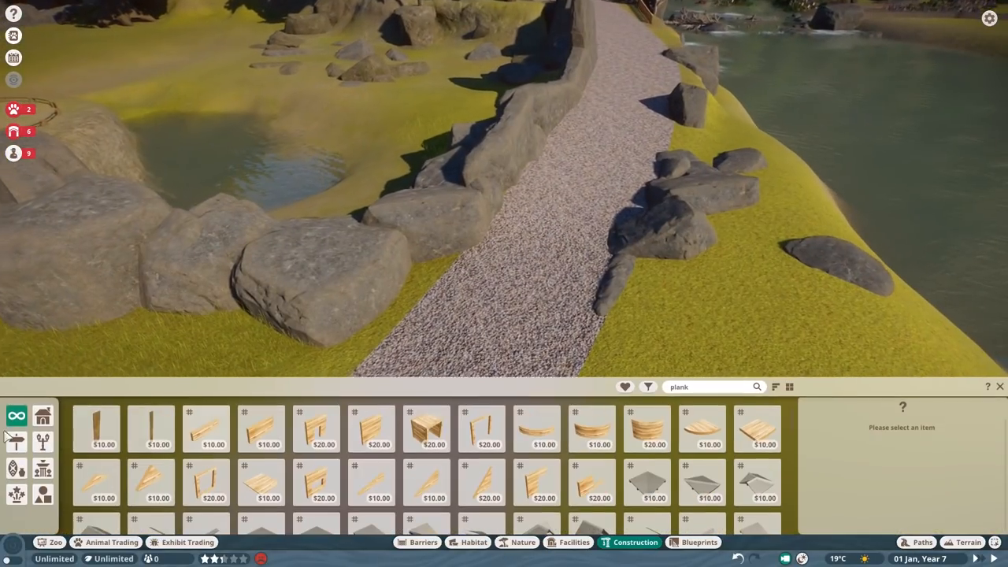
pyautogui.click(522, 542)
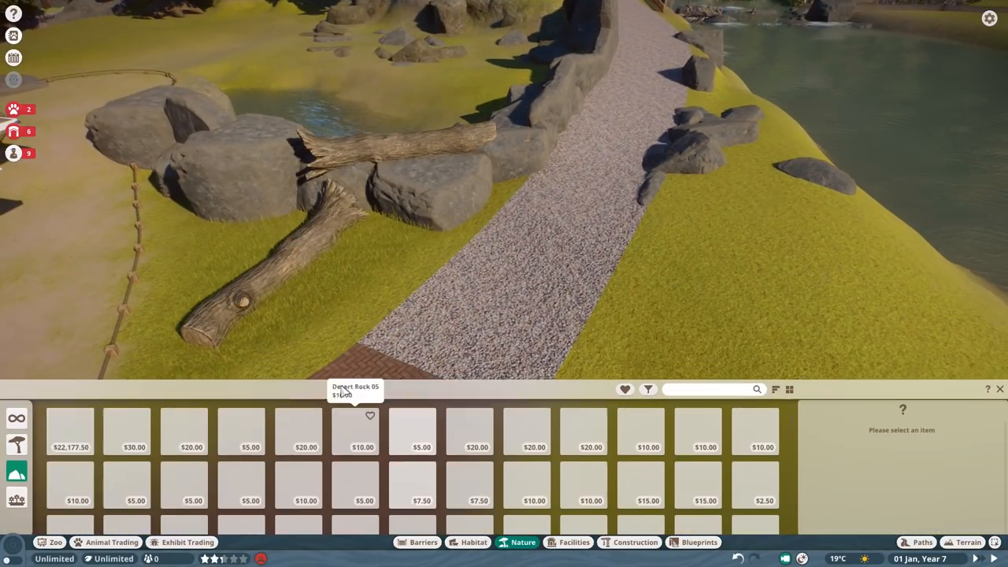
pyautogui.click(298, 479)
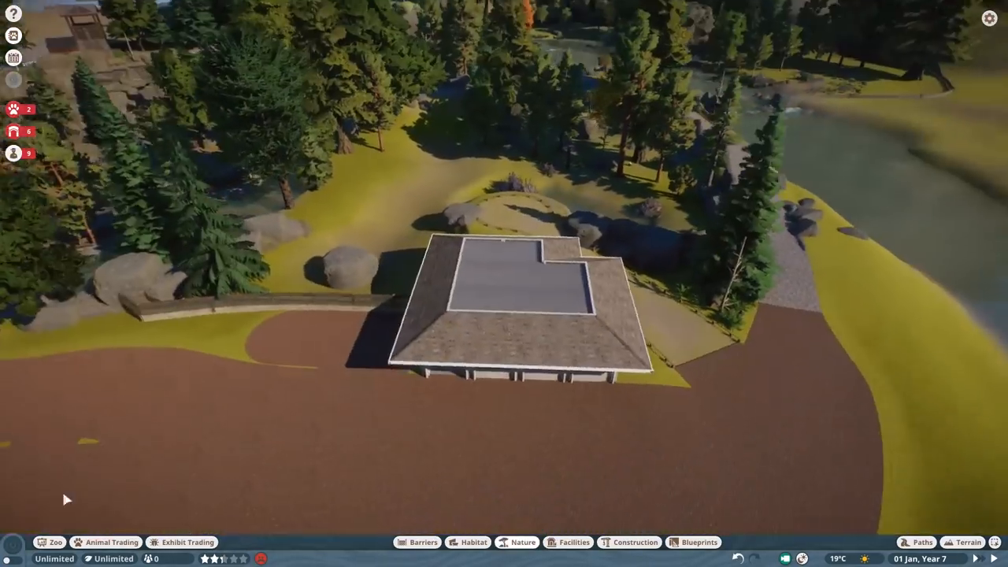
pyautogui.click(106, 542)
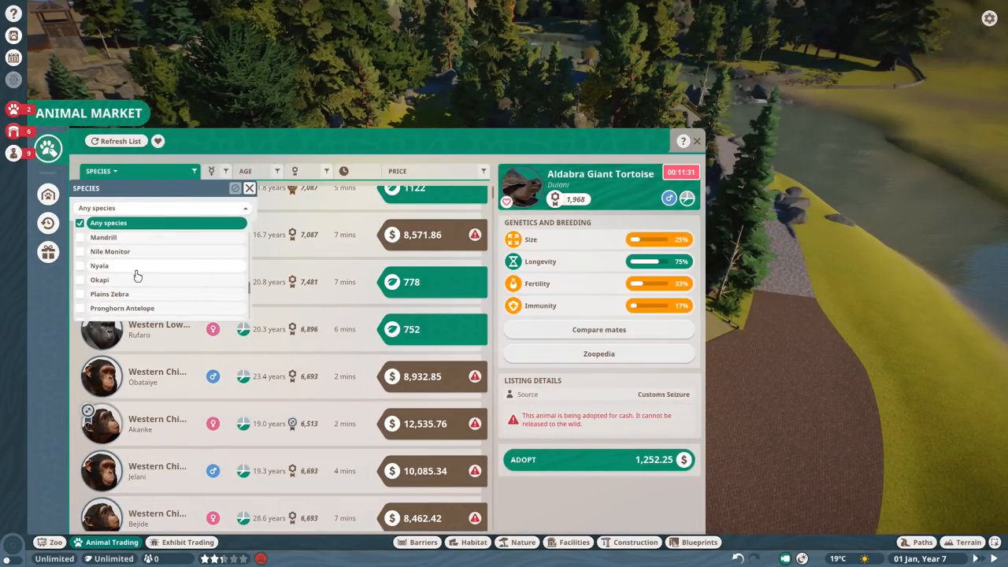
pyautogui.click(122, 308)
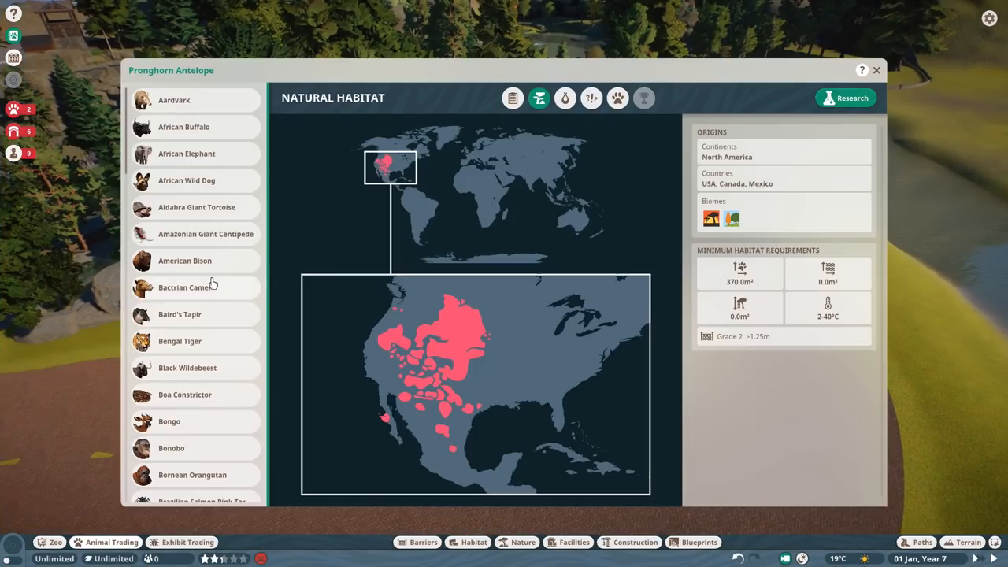
pyautogui.click(564, 98)
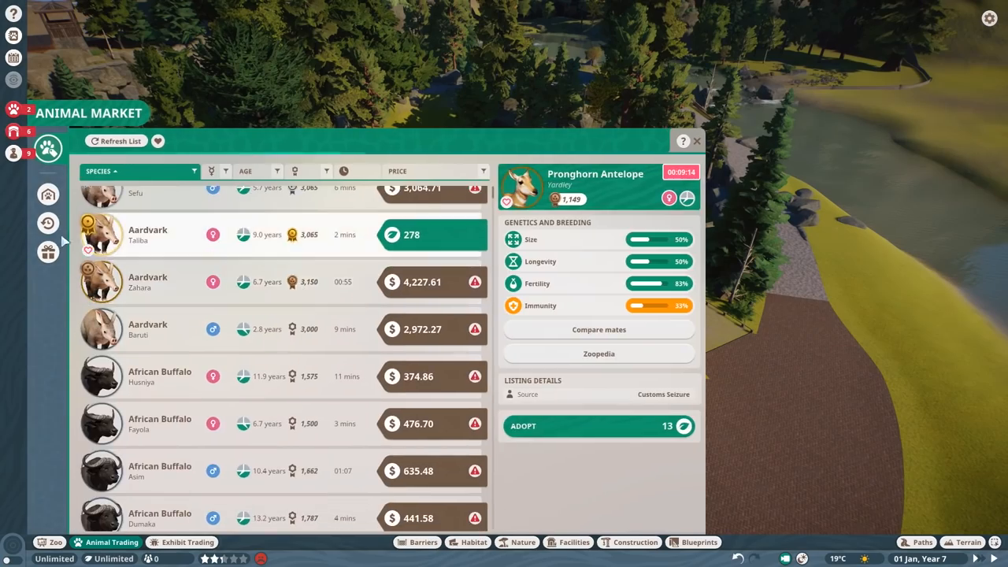
pyautogui.click(696, 141)
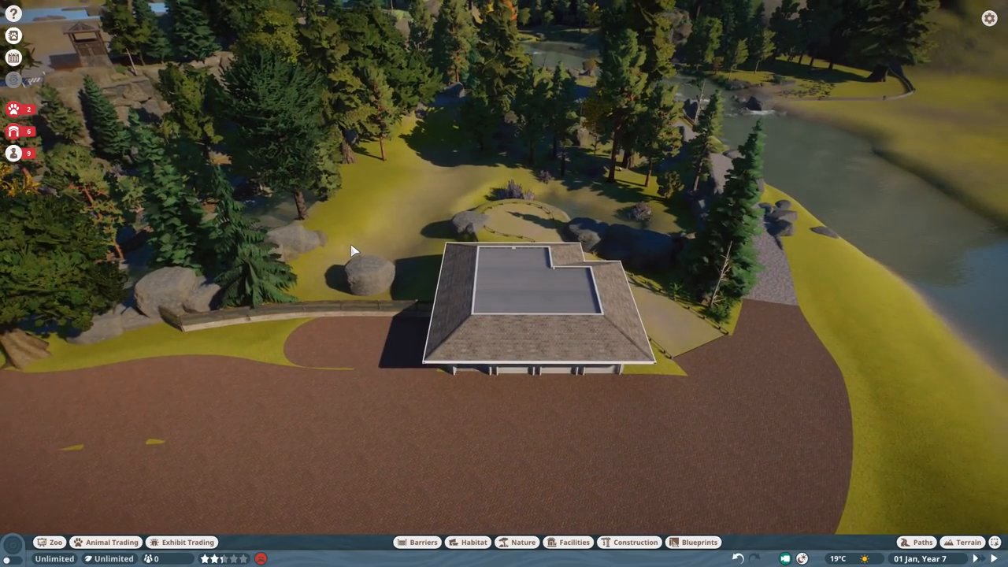
# Step: Place a large grey rock in the grass along the cobbled path edge
pyautogui.click(422, 542)
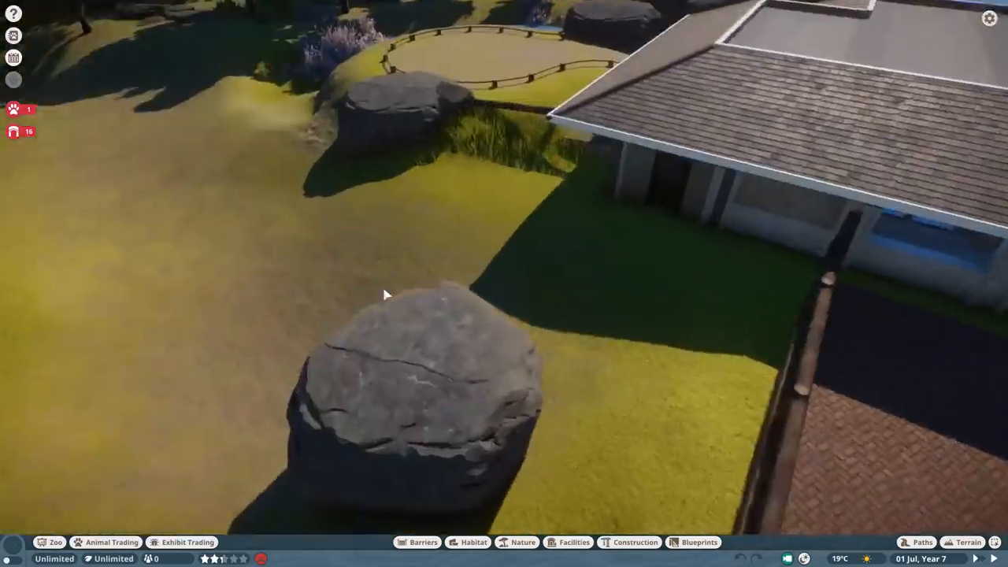
pyautogui.click(423, 542)
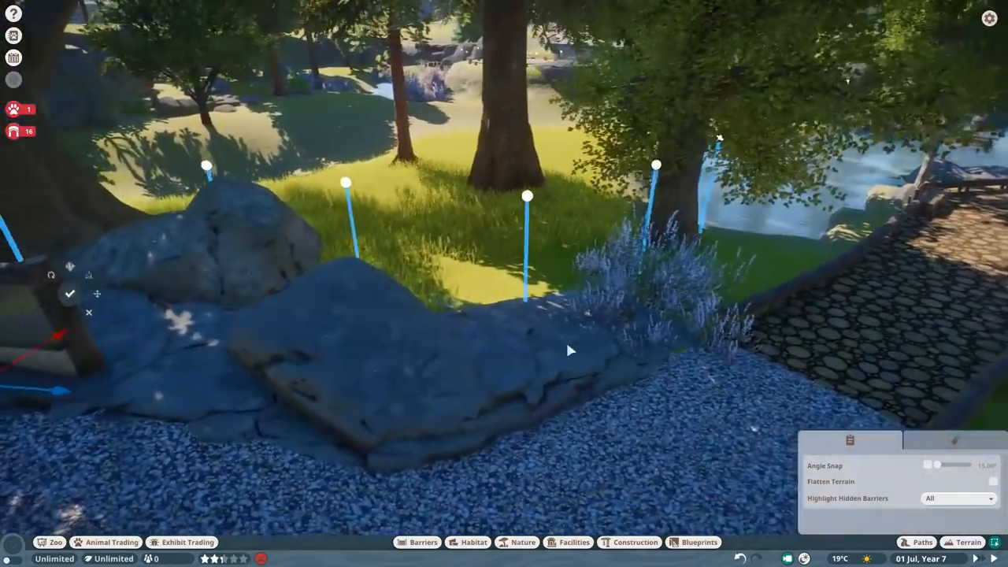
# Step: Select a habitat rock, then pick Construction post pieces for the grass by the river
pyautogui.click(422, 542)
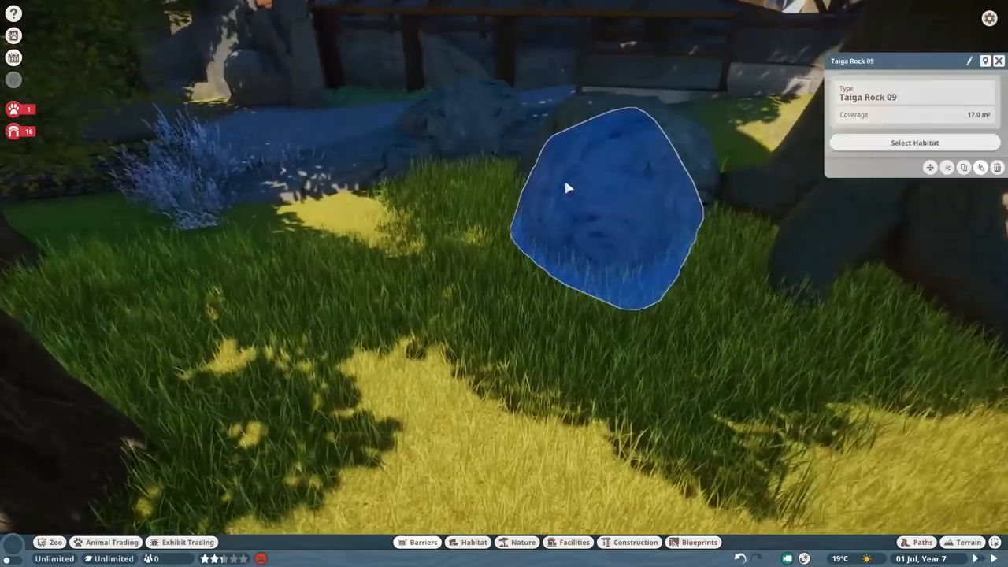
pyautogui.click(523, 542)
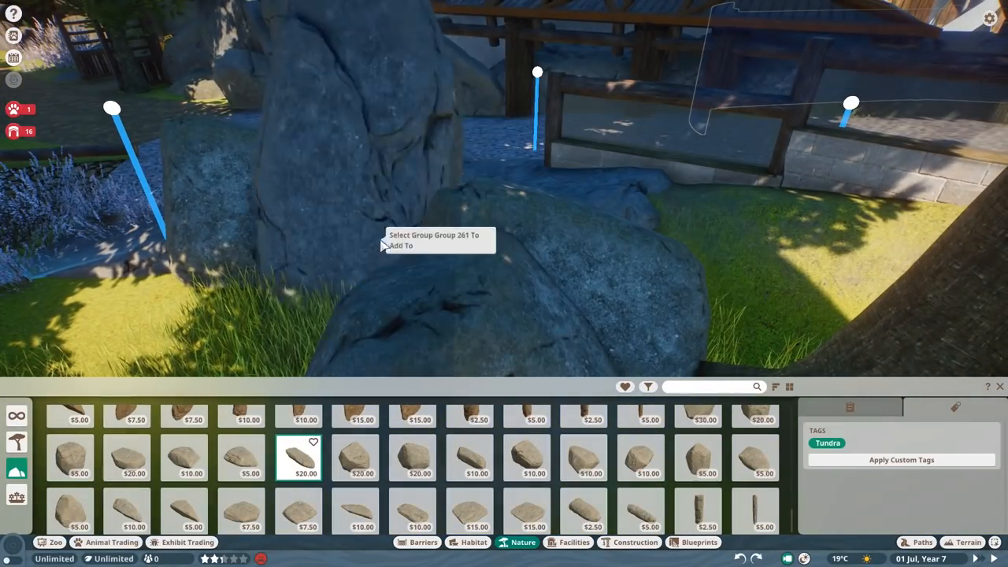
pyautogui.click(695, 542)
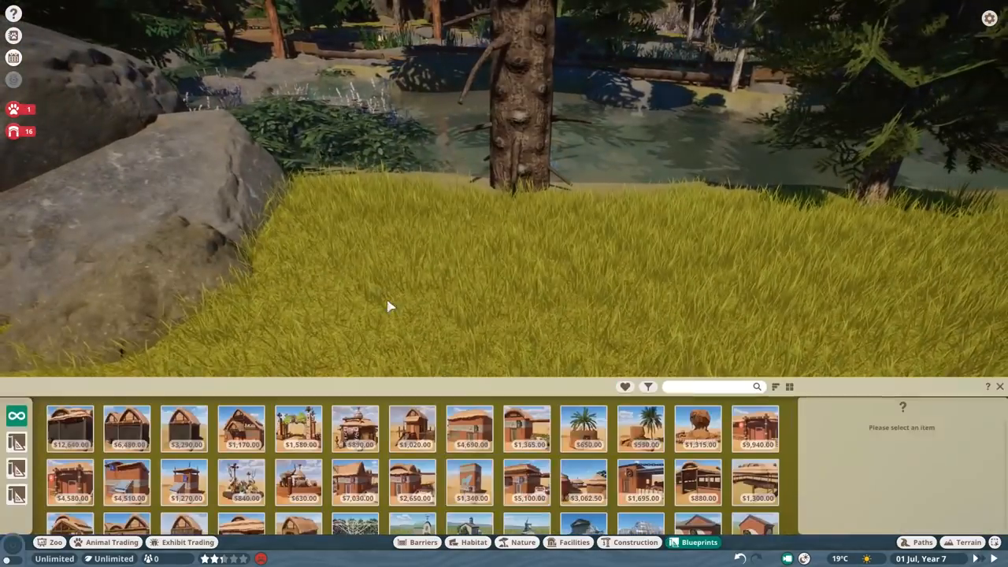
pyautogui.click(635, 541)
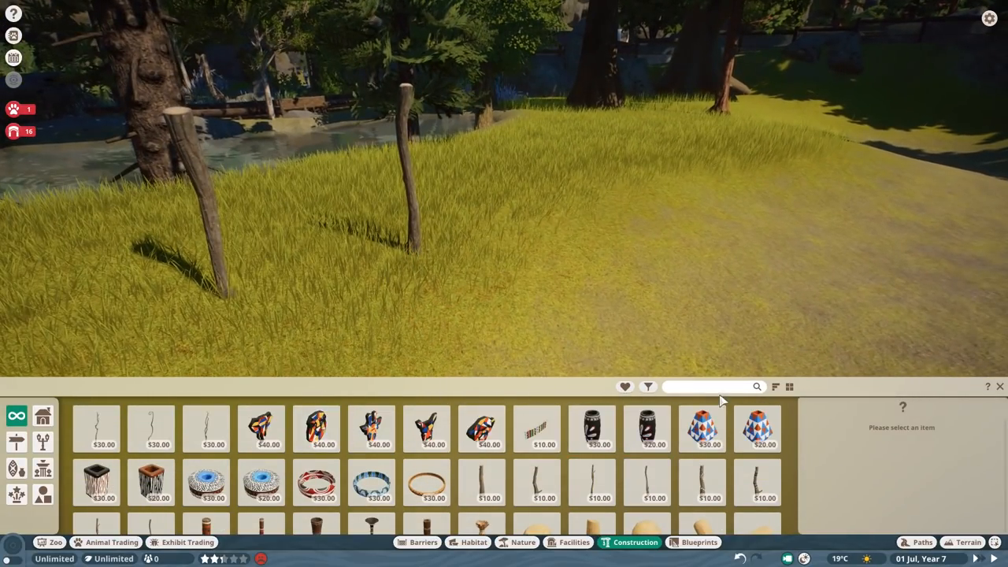
# Step: Lay a thin plank crossbar across the two posts and add a decorative piece beside it
pyautogui.write('plank')
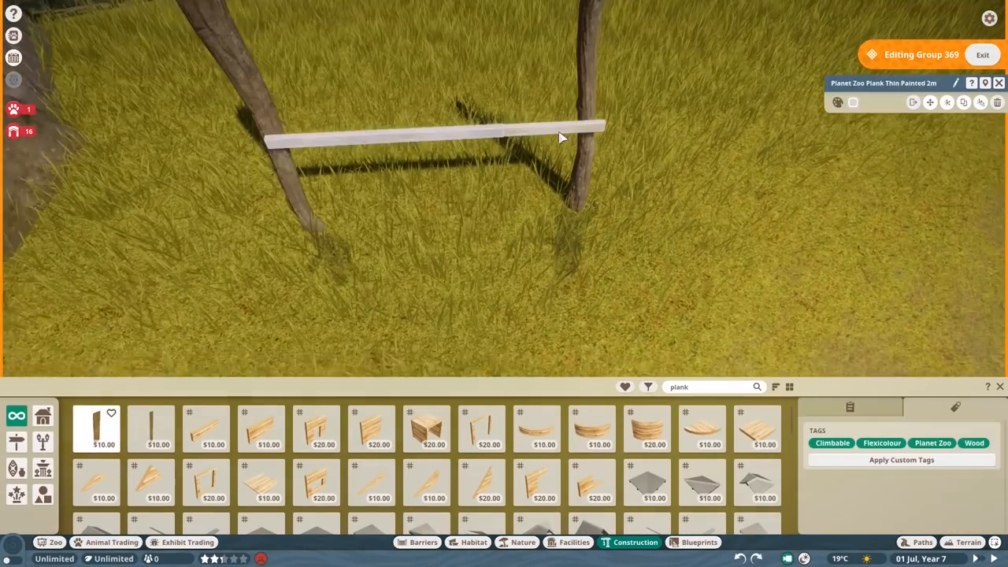
pyautogui.click(853, 103)
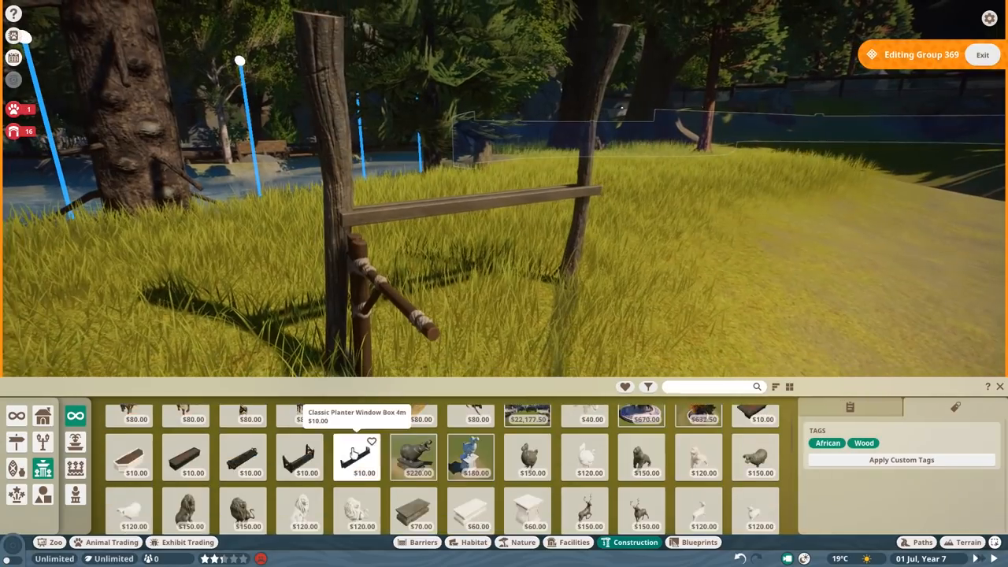
pyautogui.click(641, 458)
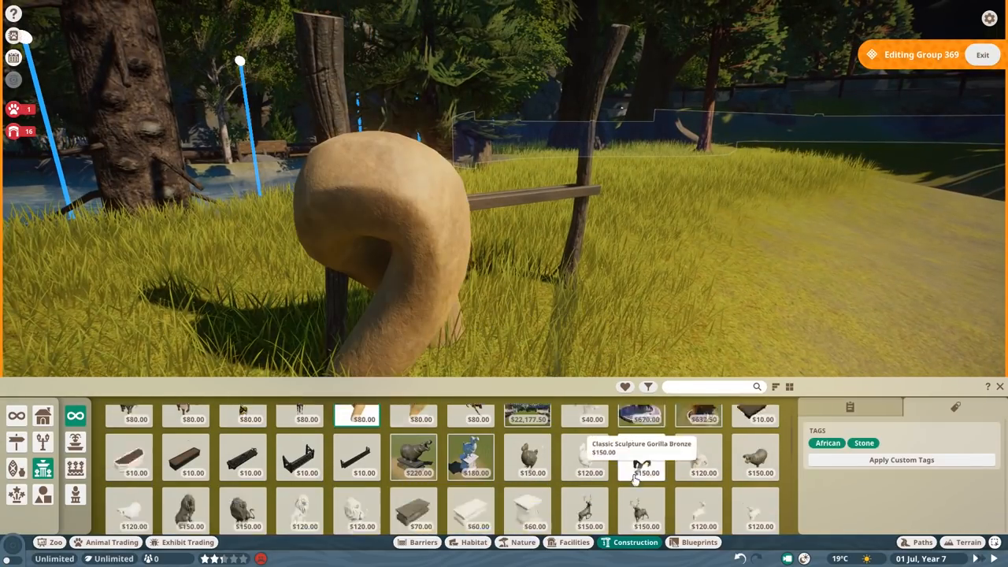
pyautogui.click(17, 469)
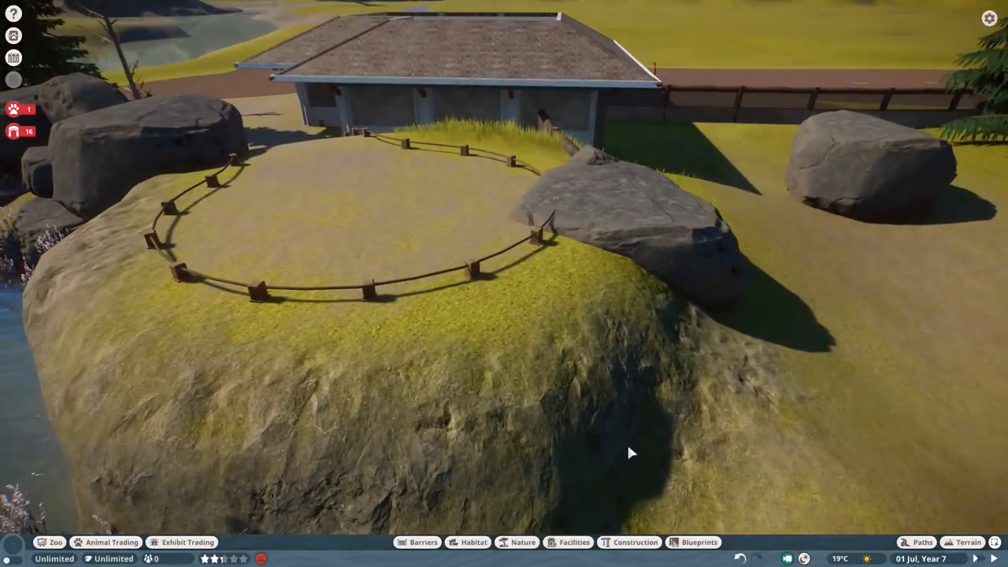
# Step: Set stone blocks along the platform ring and lay 1 m log stumps at its edge
pyautogui.click(635, 542)
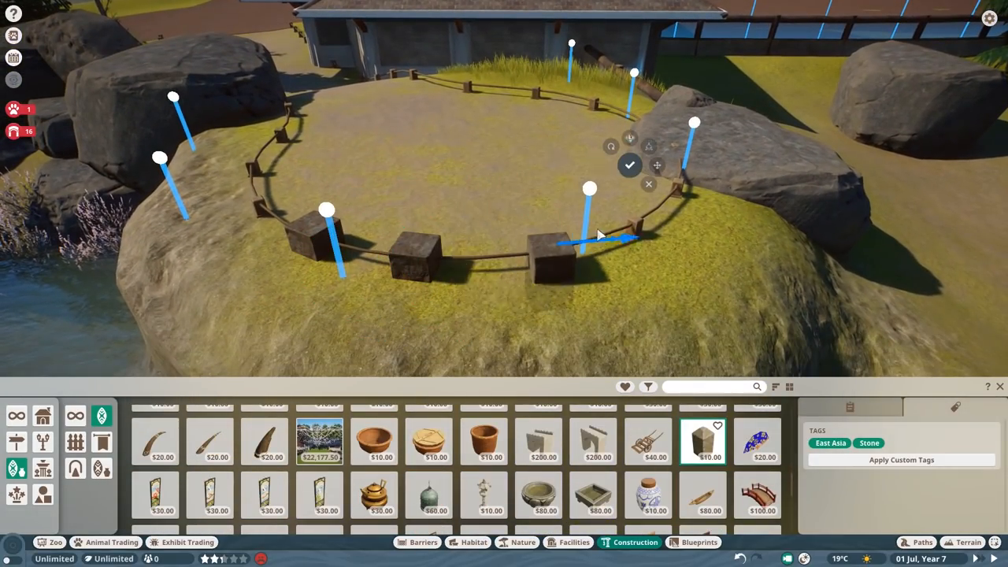
pyautogui.click(702, 495)
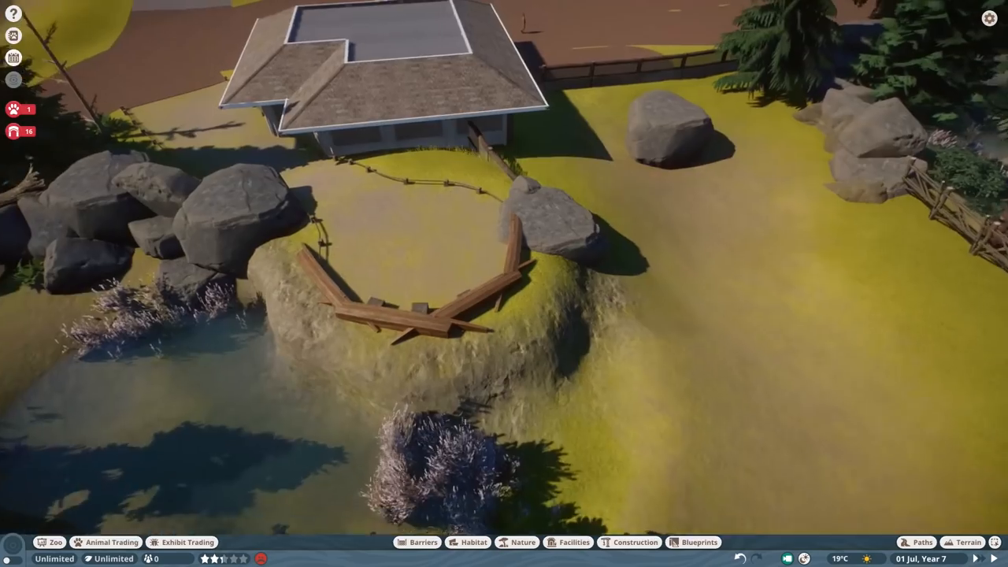
pyautogui.click(573, 542)
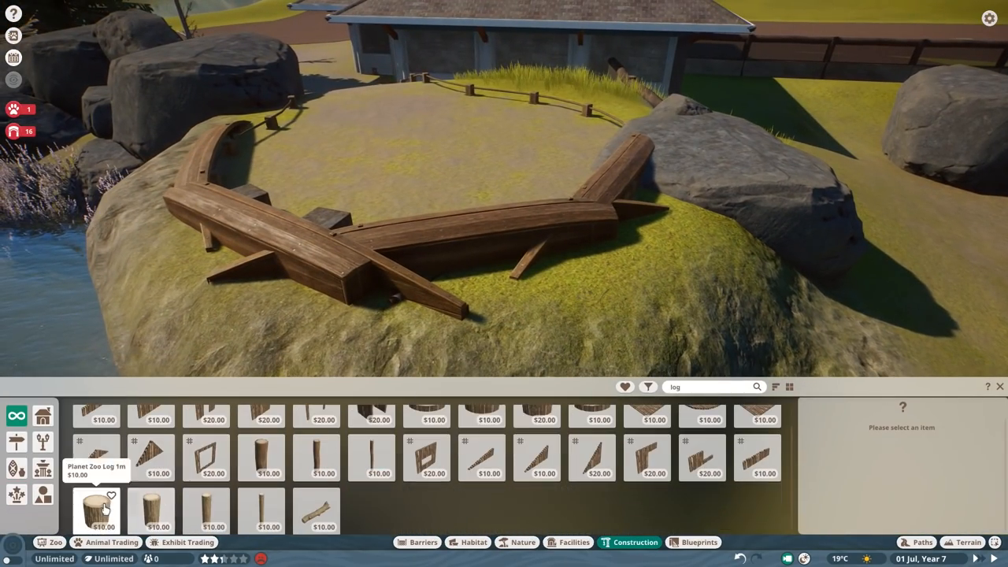
pyautogui.click(95, 510)
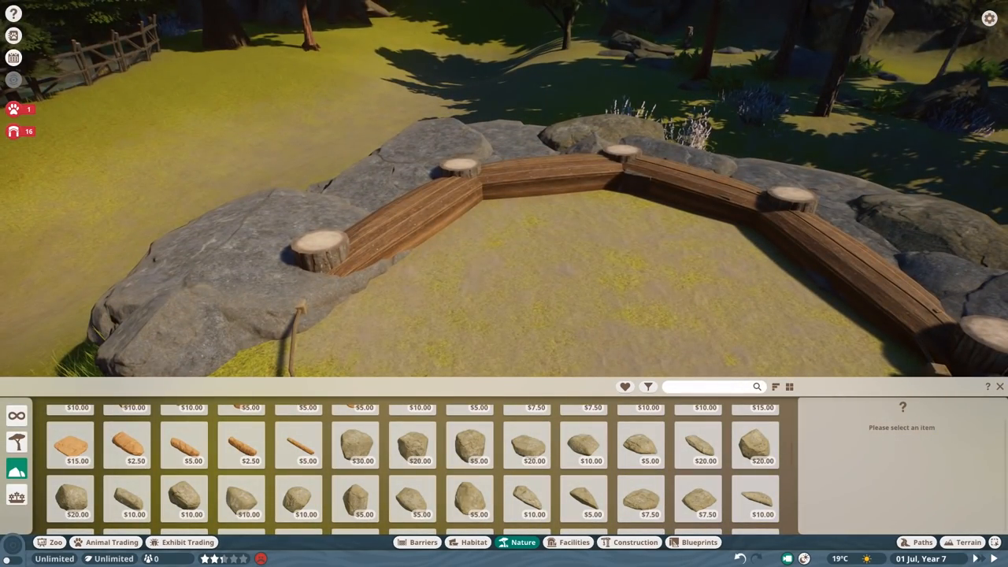
# Step: Add a wooden frame piece and recolour a log piece with the colour picker
pyautogui.click(634, 542)
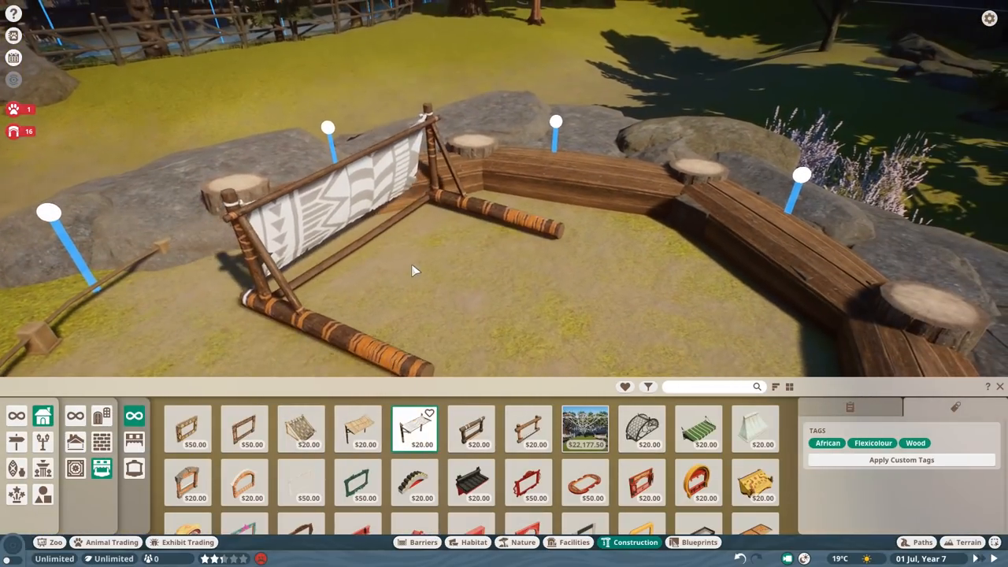
pyautogui.click(358, 428)
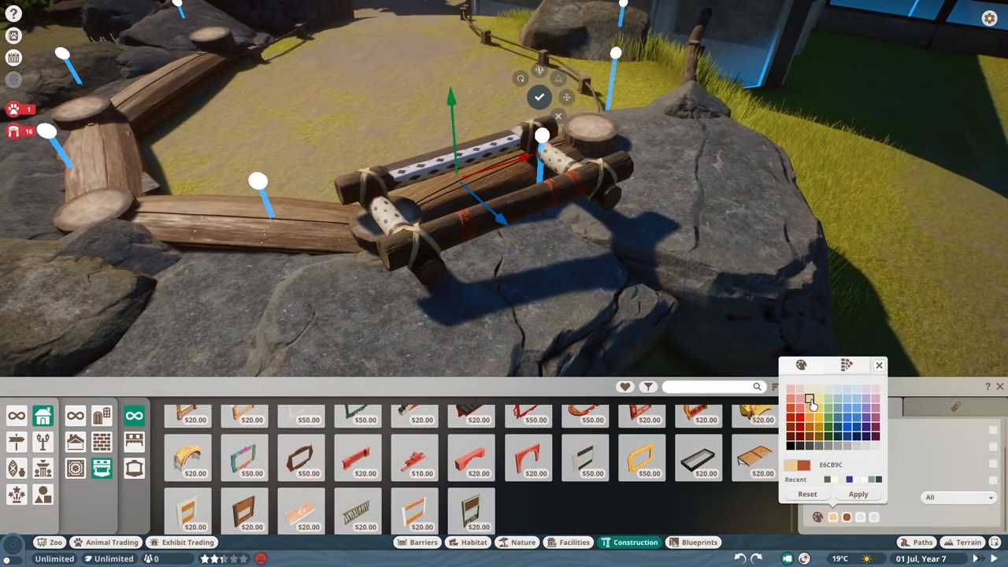
pyautogui.click(874, 365)
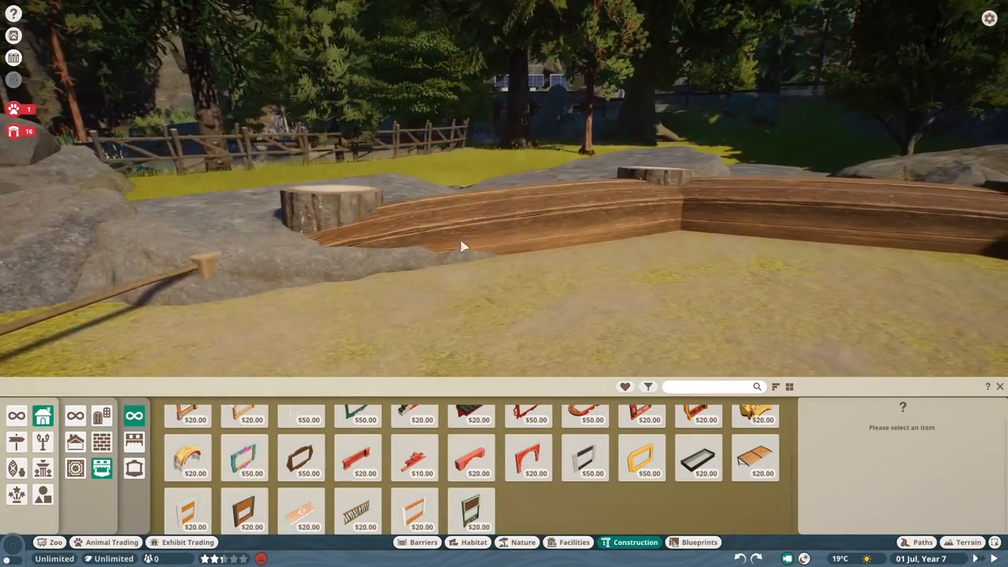
pyautogui.click(357, 512)
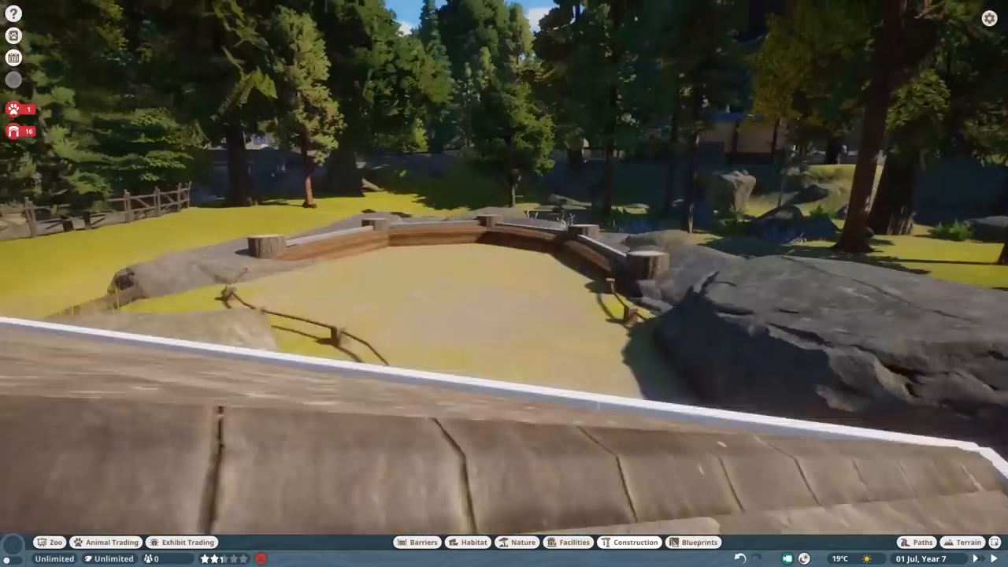
# Step: Place metal benches on the log-edged viewing platform
pyautogui.click(574, 541)
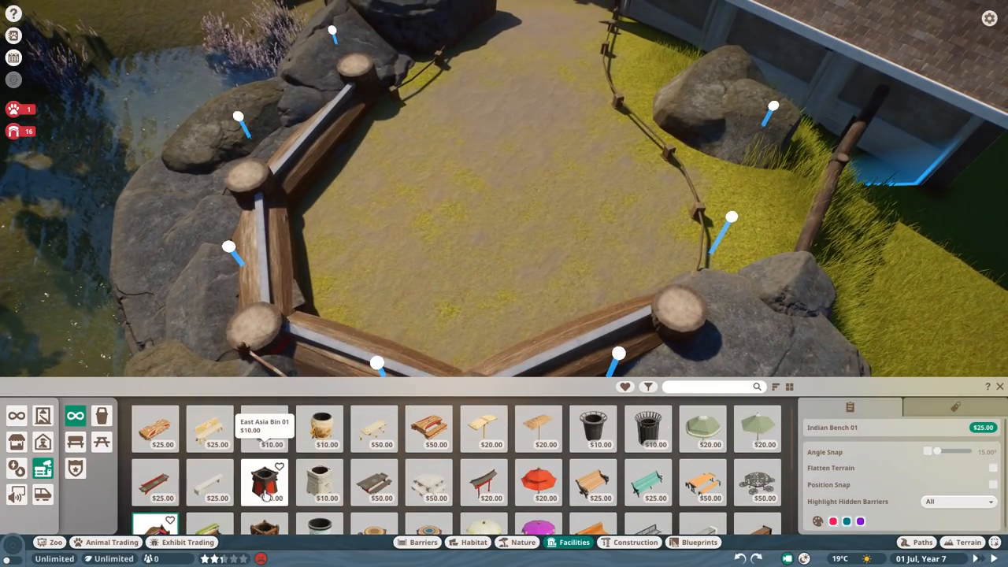
pyautogui.click(649, 427)
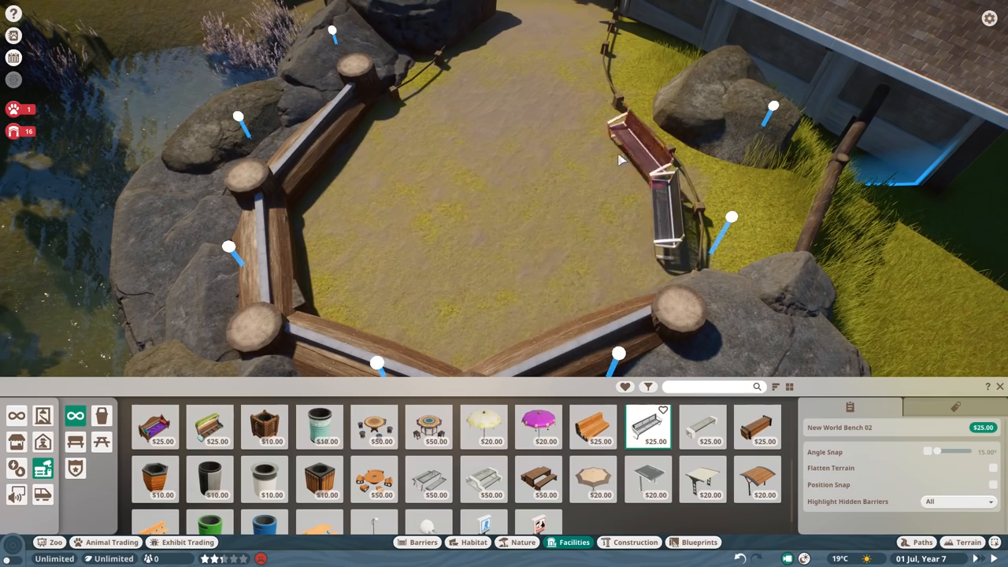
pyautogui.click(523, 542)
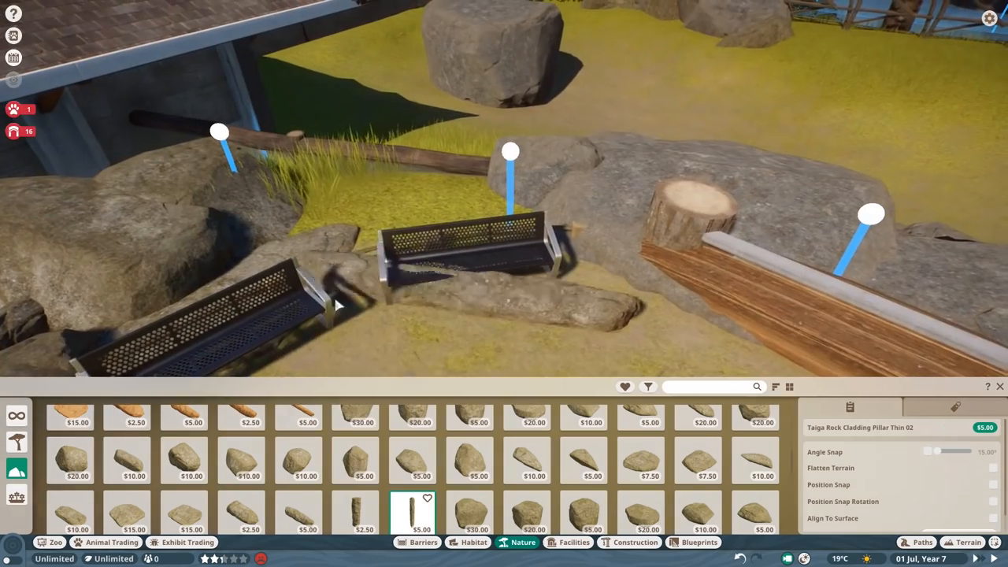
# Step: Set a rock pillar and smaller rocks against the boulders at the platform edge
pyautogui.click(241, 460)
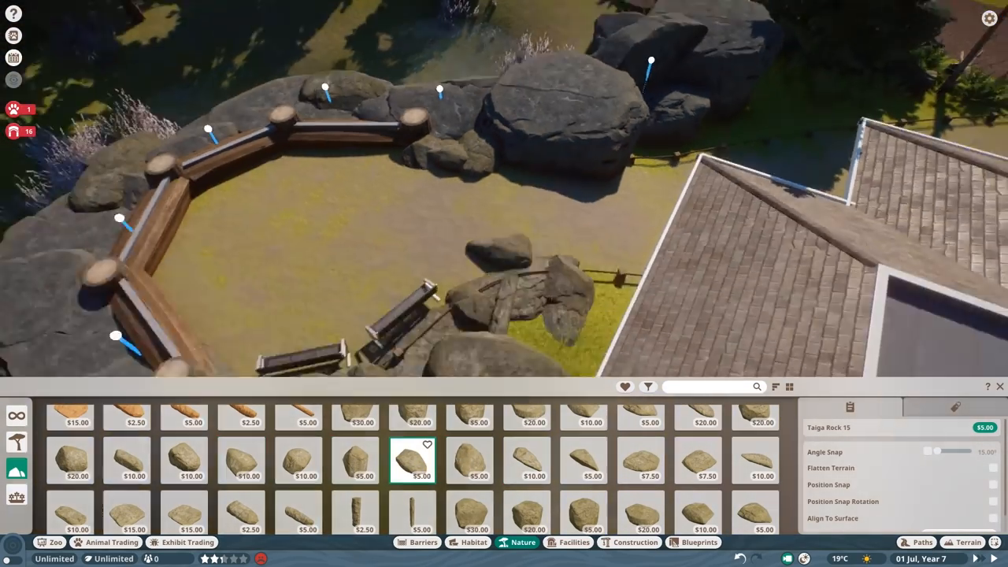
pyautogui.click(582, 512)
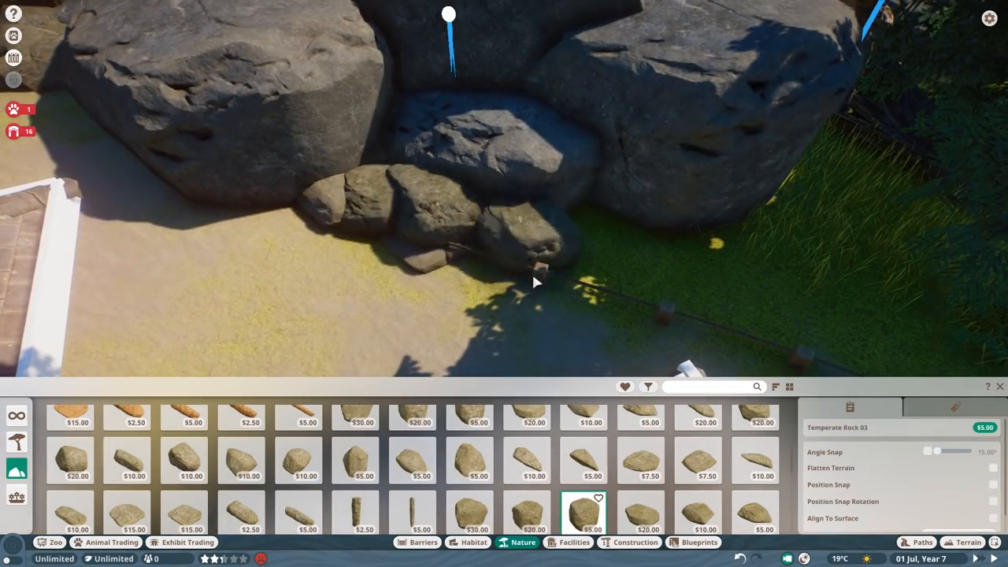
pyautogui.click(17, 441)
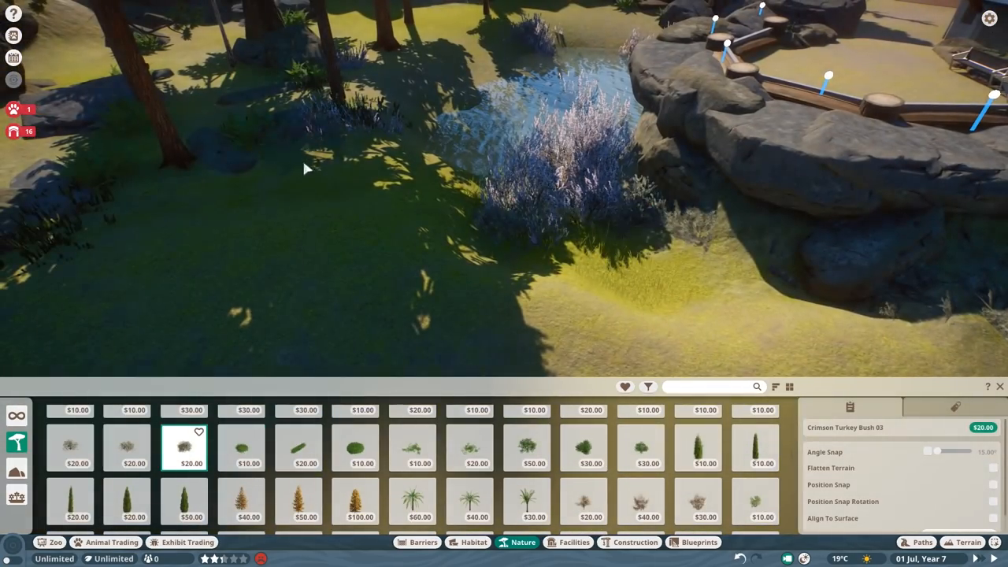
# Step: Plant a bush by the pond and place Taiga Rock 18 on the grass
pyautogui.click(473, 541)
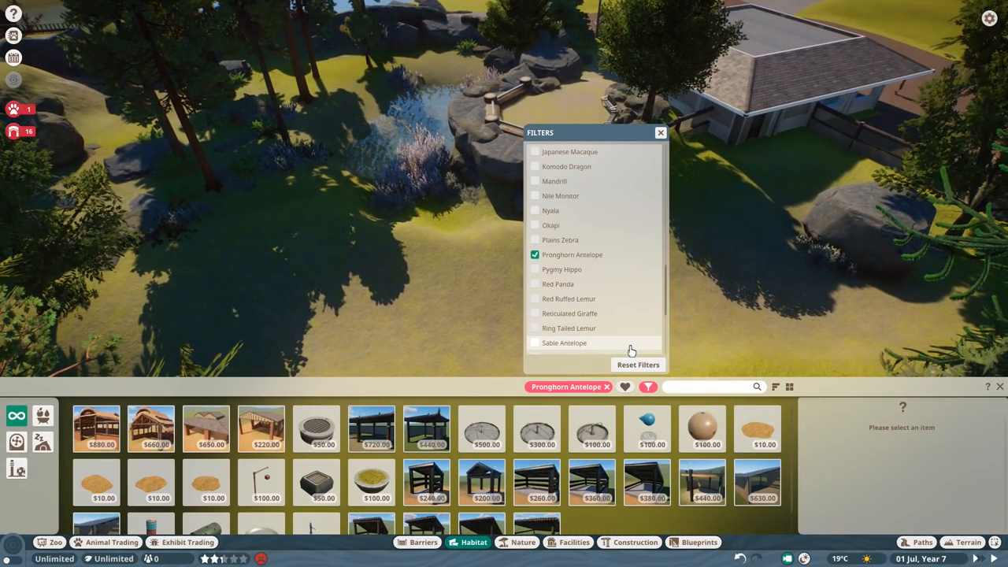
pyautogui.click(481, 428)
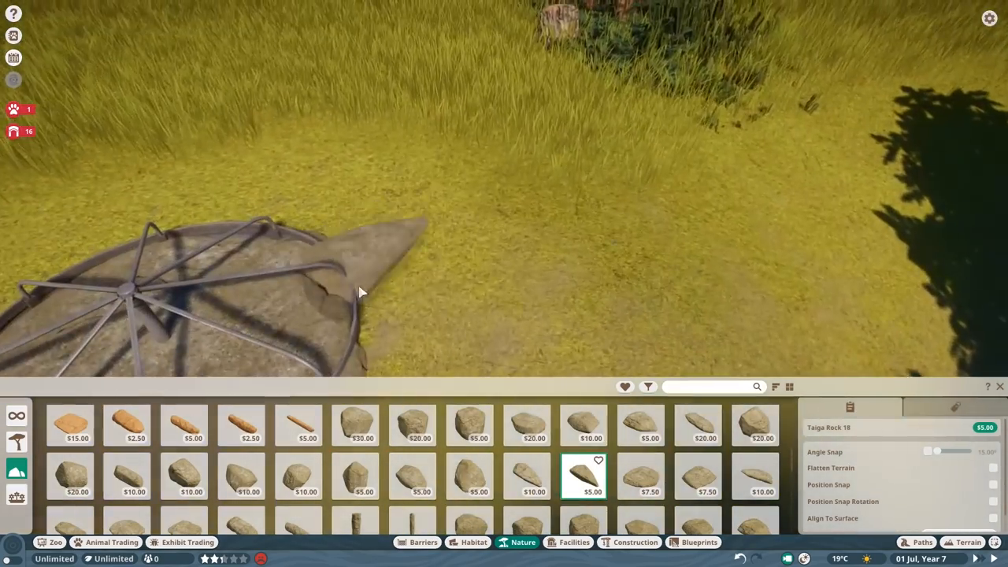
pyautogui.click(474, 541)
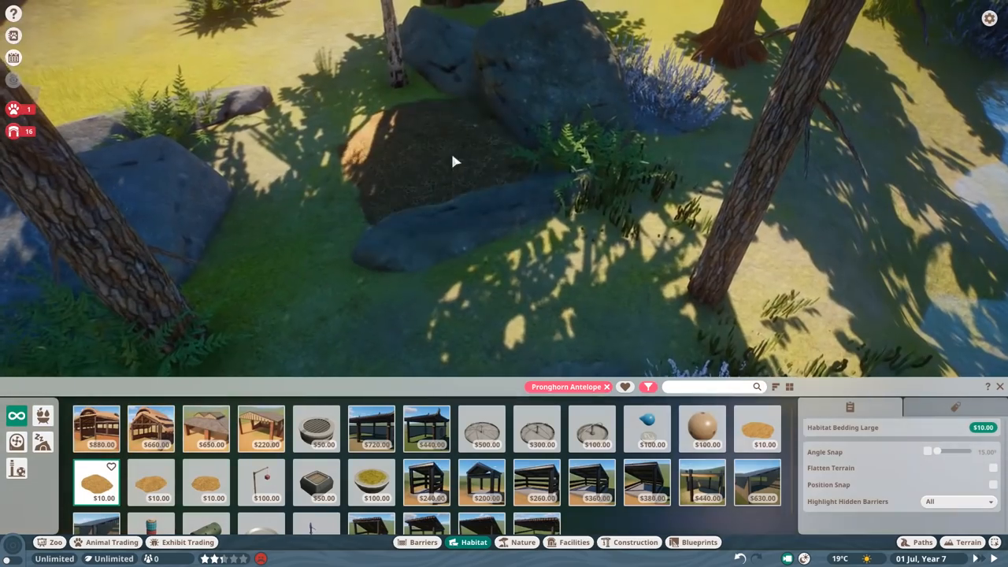
# Step: Raise and smooth the ground around the bedding, then add a dark signboard to the platform
pyautogui.click(971, 542)
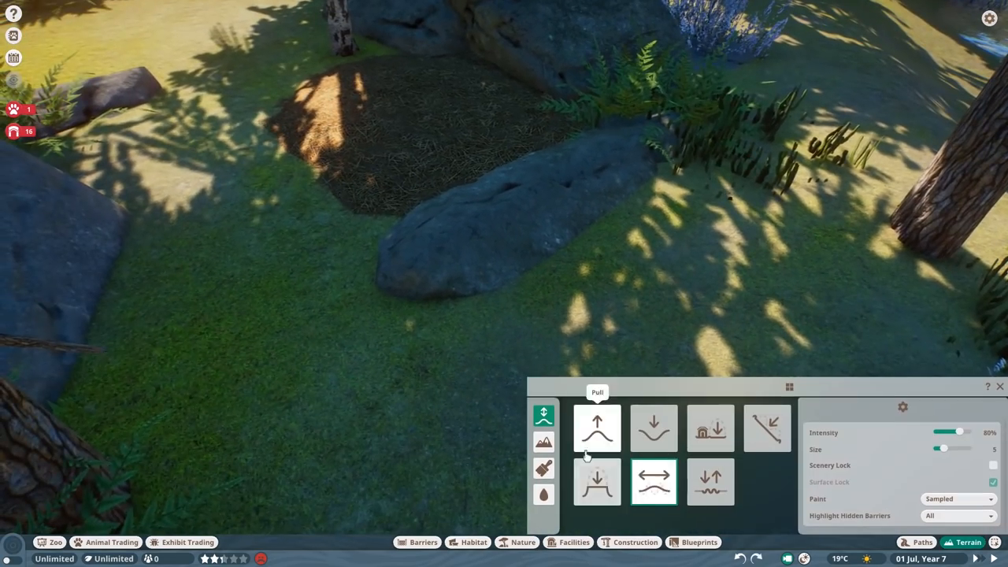
pyautogui.click(597, 427)
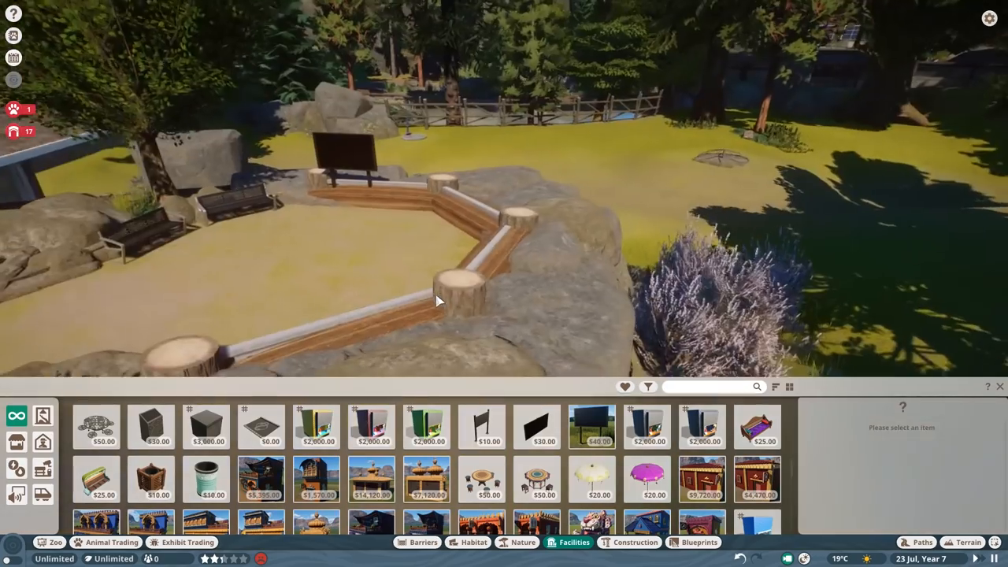
pyautogui.click(635, 542)
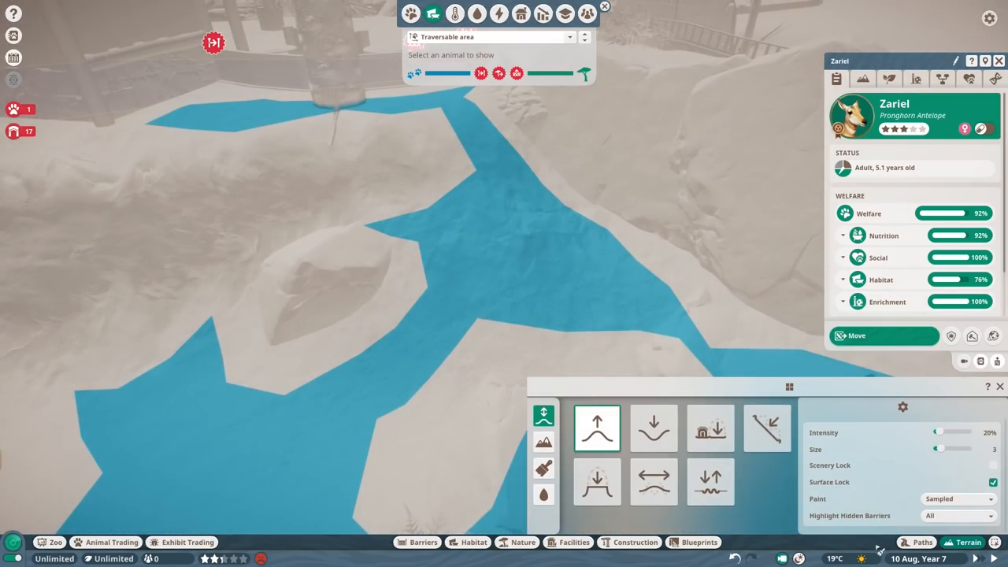
# Step: Review Habitat 16's info and antelope status, then browse the Blueprints catalogue
pyautogui.click(522, 542)
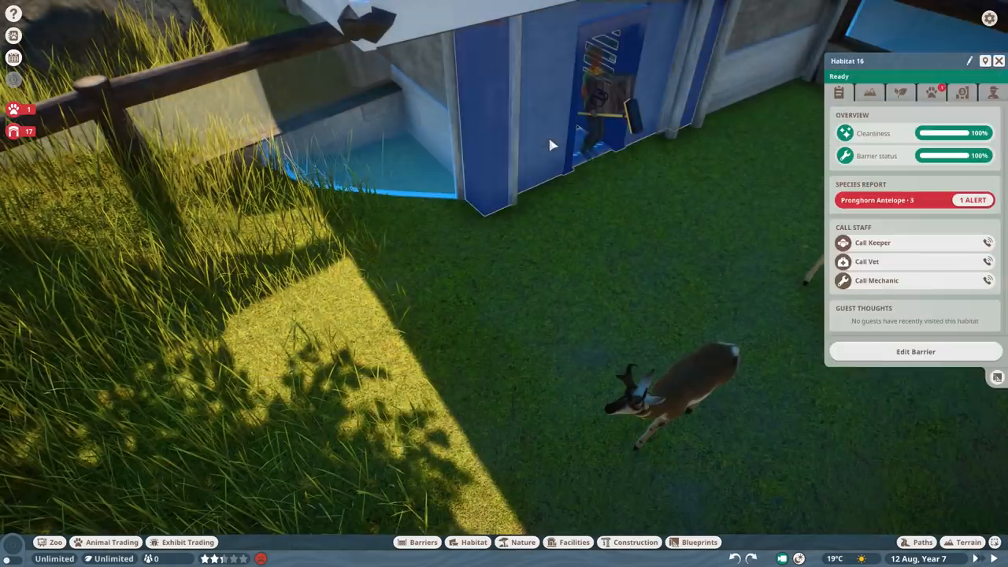
pyautogui.click(423, 542)
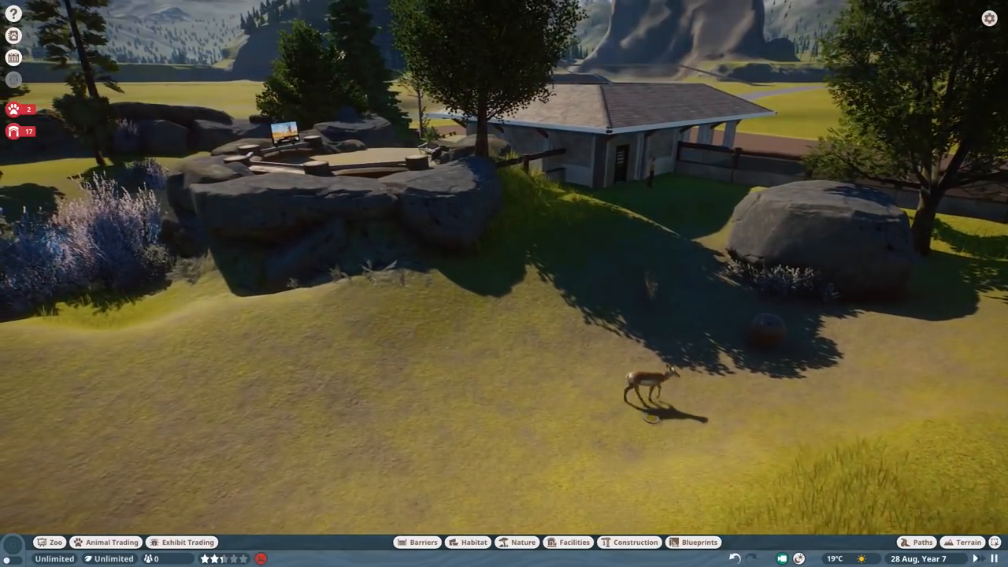
pyautogui.click(693, 542)
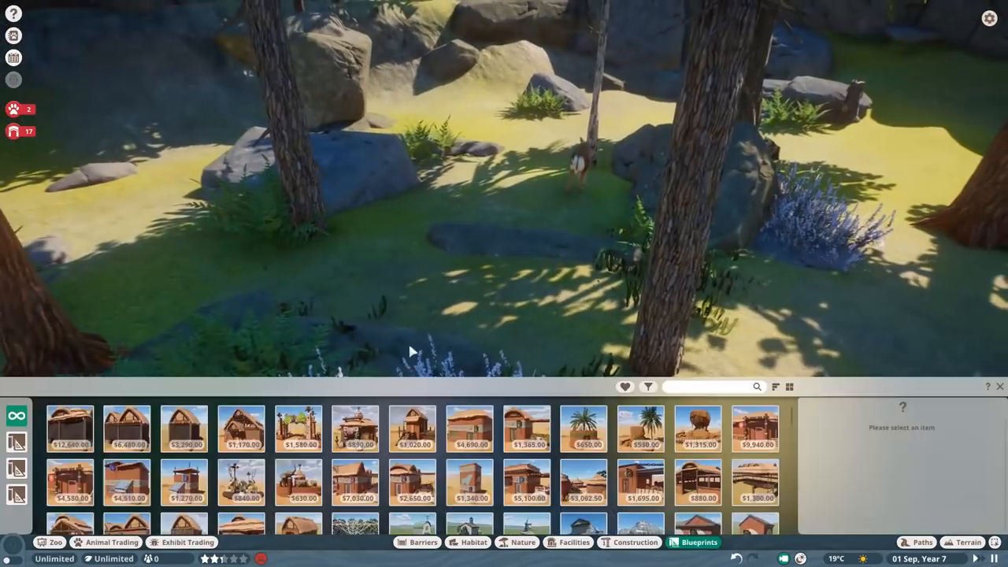
# Step: Place a blueprint shelter and search Construction for 'log' to add a flat log roof
pyautogui.click(635, 542)
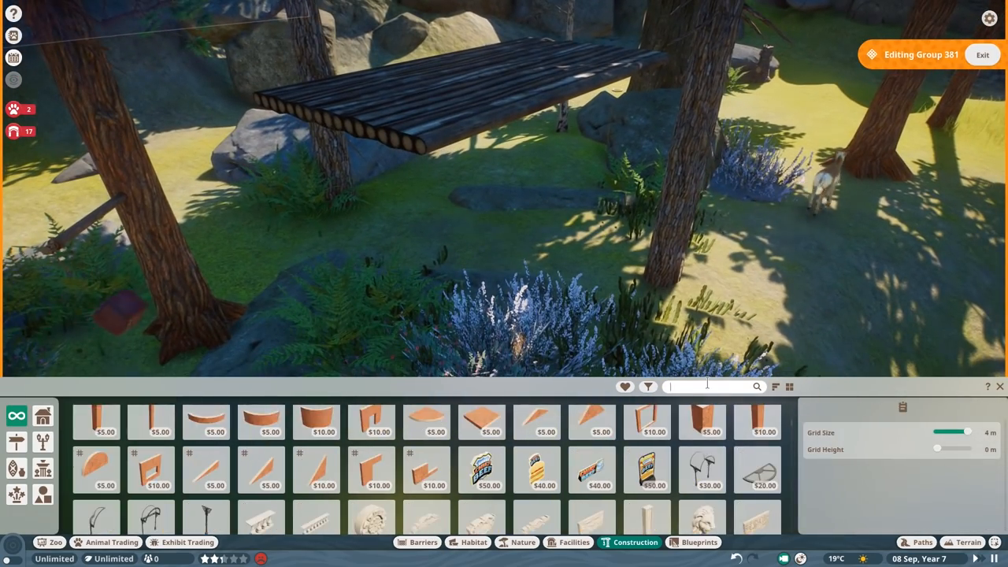
pyautogui.write('log')
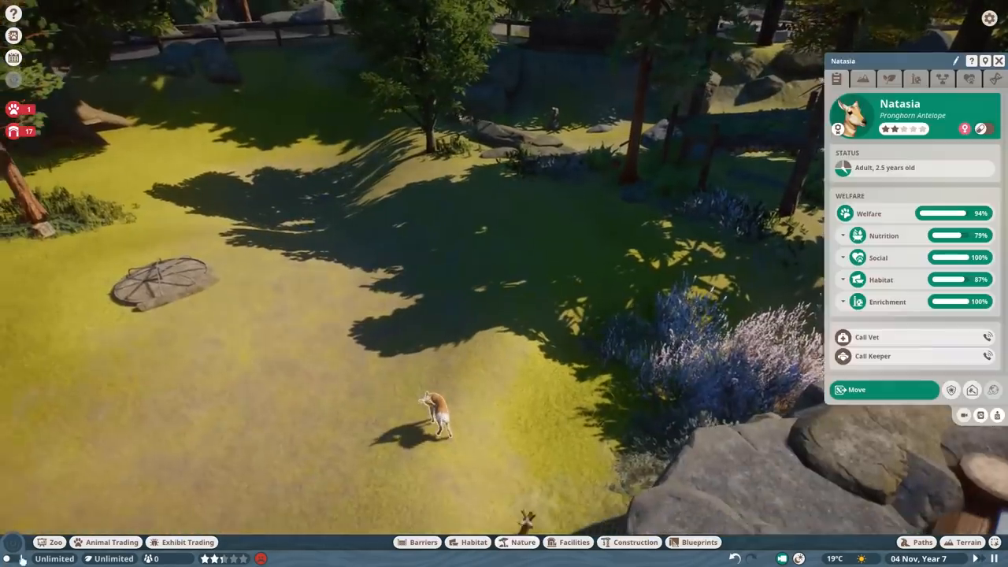
# Step: Drape leafy vines and foliage from Nature over the log shelter's roof and posts
pyautogui.click(863, 78)
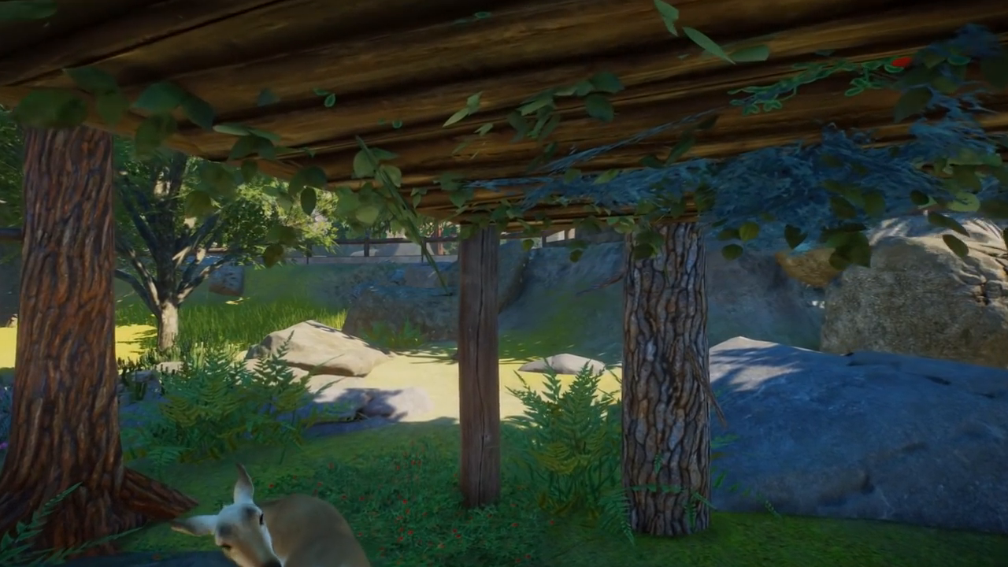
pyautogui.moveTo(504, 284)
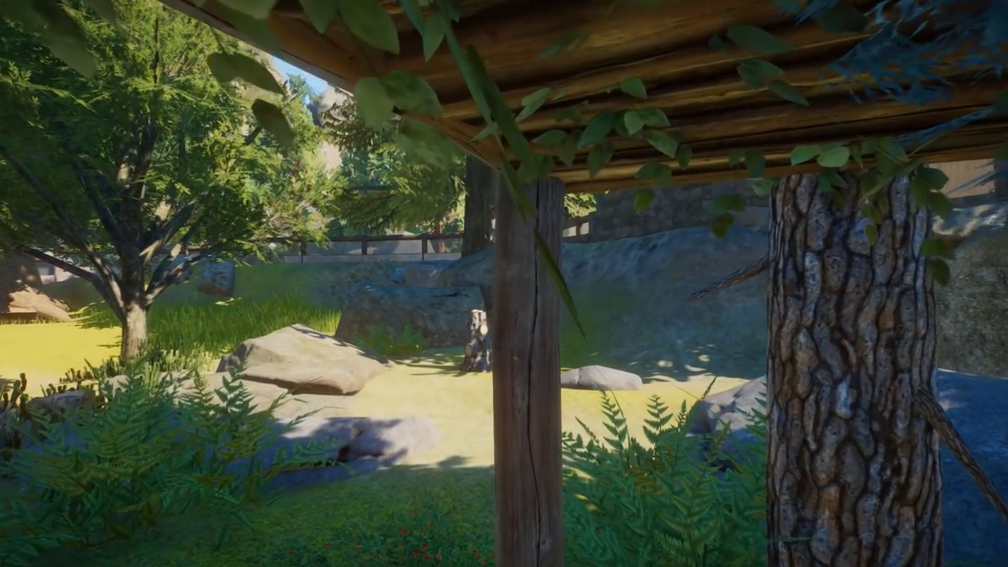